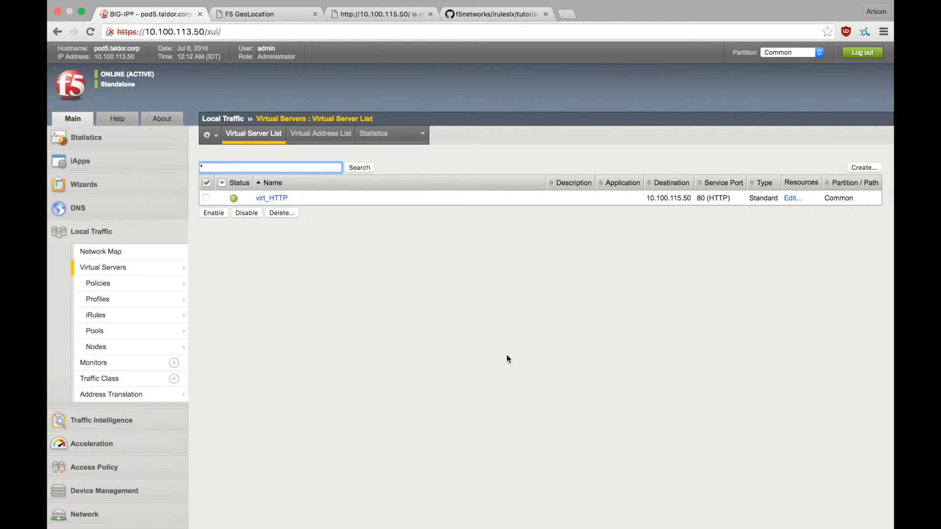
Open virt_HTTP, review its HTTP Profile setting, and save it with Update
{"action": "left_click", "coordinate": [271, 198]}
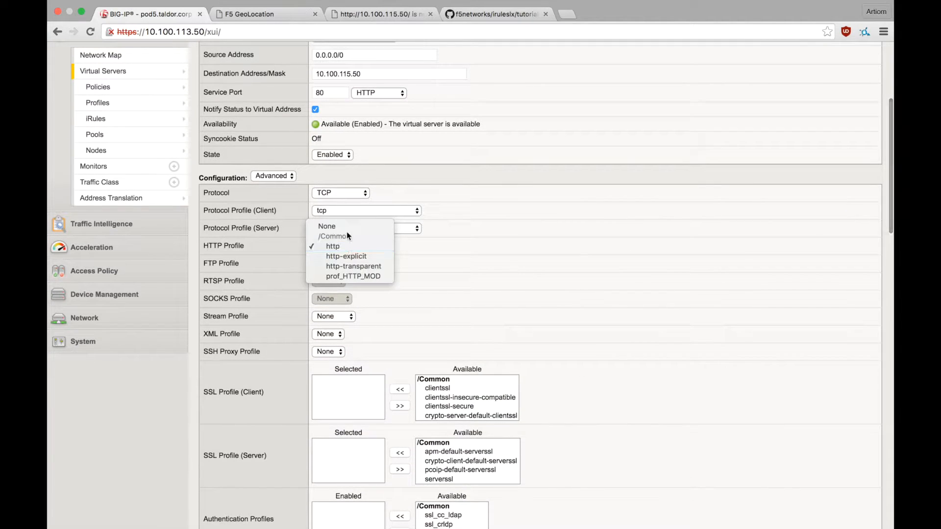
{"action": "scroll", "scroll_direction": "down", "scroll_amount": 3}
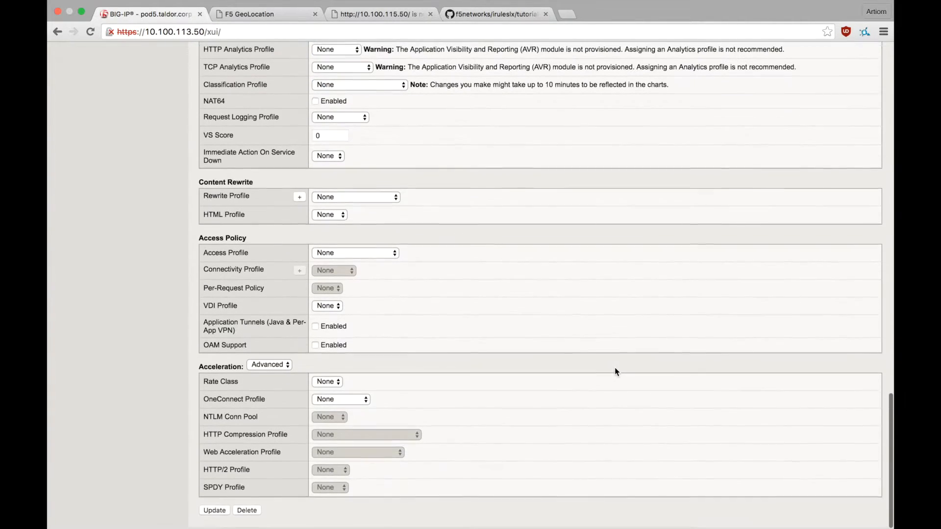
{"action": "left_click", "coordinate": [214, 510]}
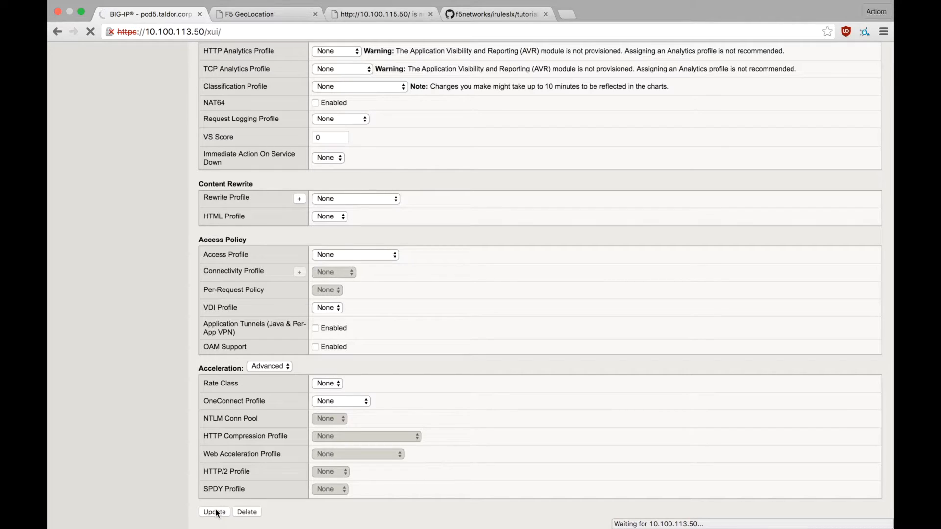
{"action": "left_click", "coordinate": [214, 512]}
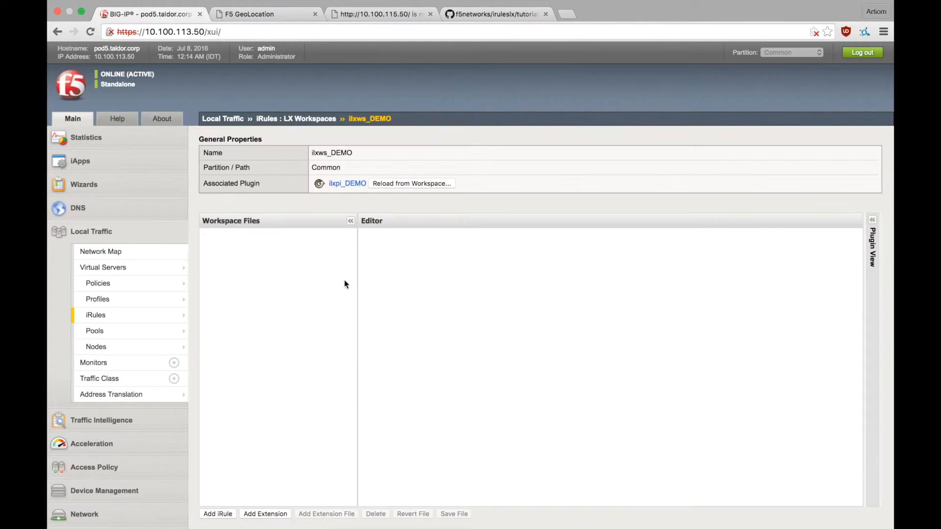
Open the ilxws_DEMO workspace from the LX Workspaces list
{"action": "left_click", "coordinate": [249, 243]}
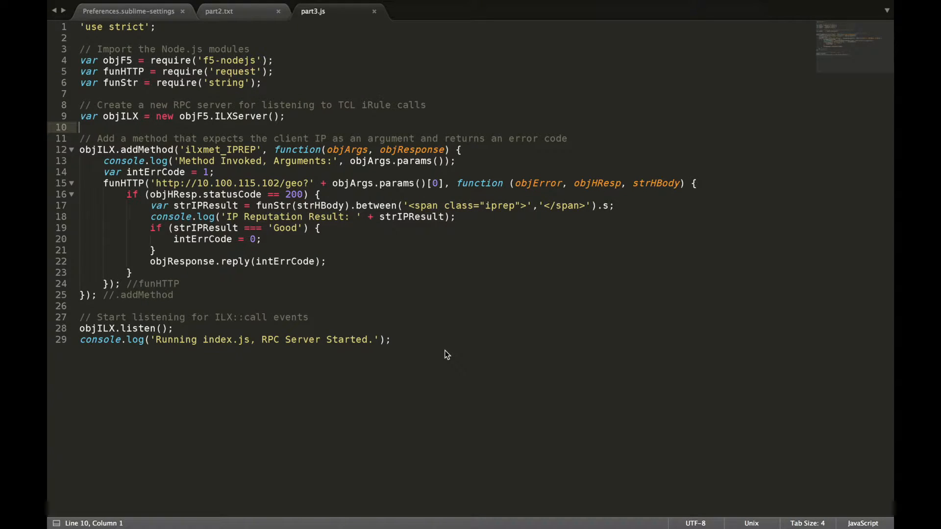
{"action": "left_click", "coordinate": [158, 27]}
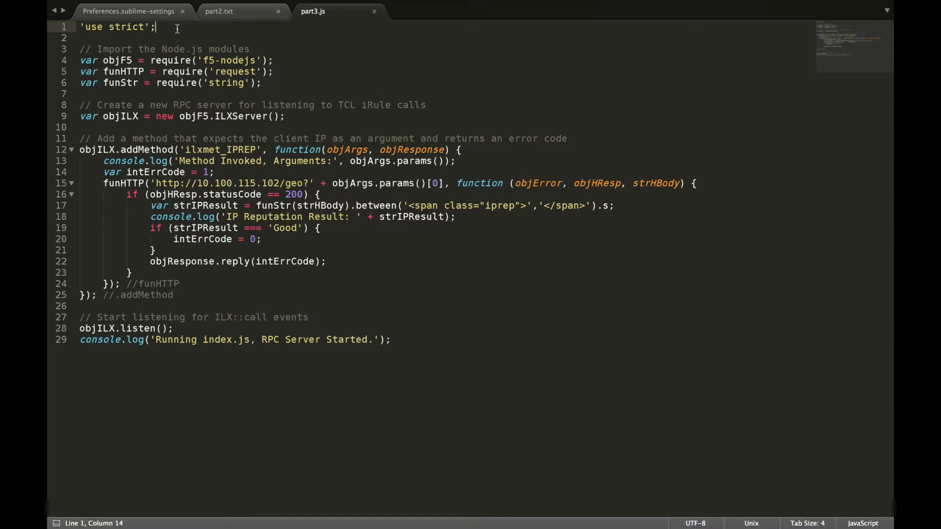
{"action": "left_click", "coordinate": [249, 49]}
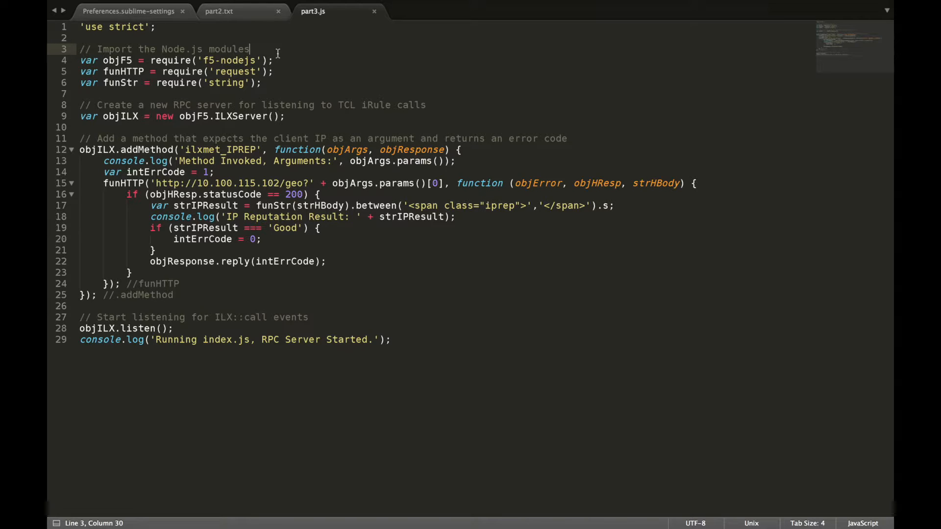
{"action": "double_click", "coordinate": [170, 60]}
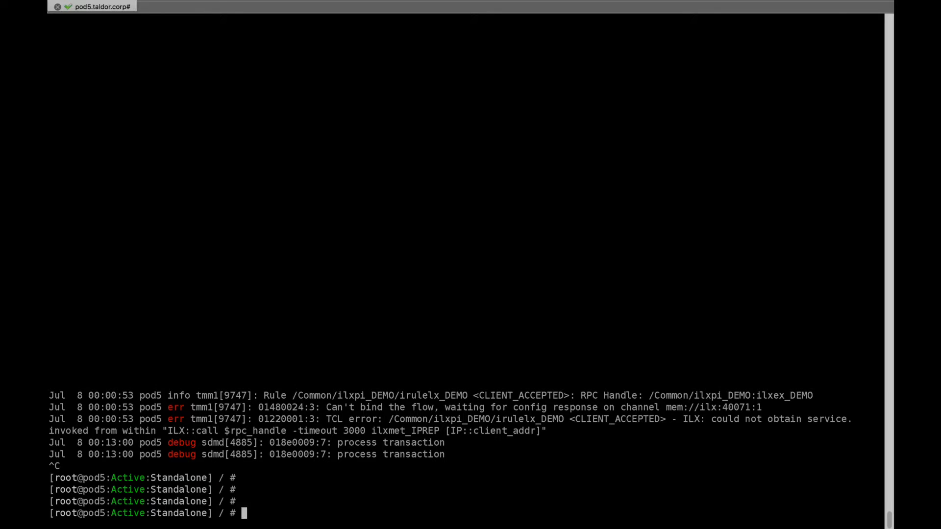
Change into /var/ilx/workspaces/Common/ilxws_DEMO/extensions/ilxex_DEMO/ and list its files
{"action": "type", "text": "cd /var/ilx/workspaces/Common/ilxws_DEMO/extensions/ilxex_DEMO/"}
{"action": "type", "text": "cd node_modules/"}
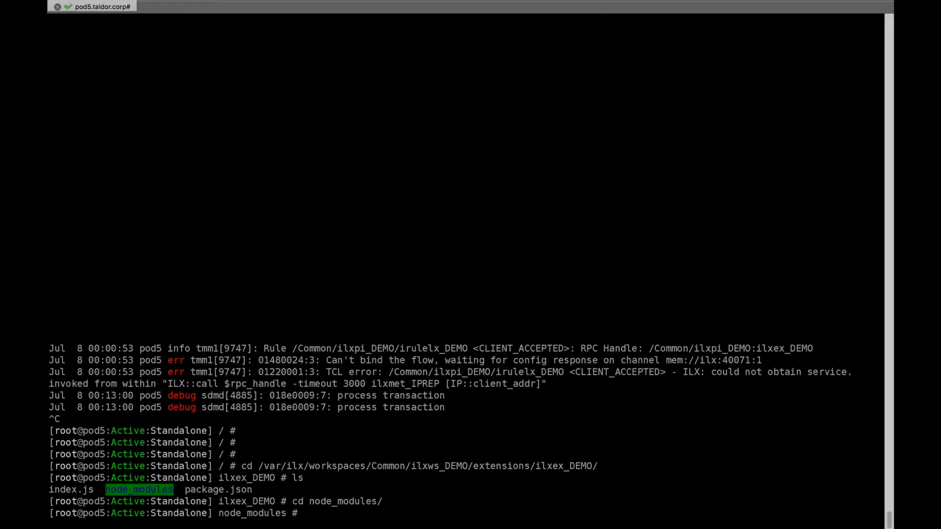
{"action": "type", "text": "ls"}
{"action": "type", "text": "cd .."}
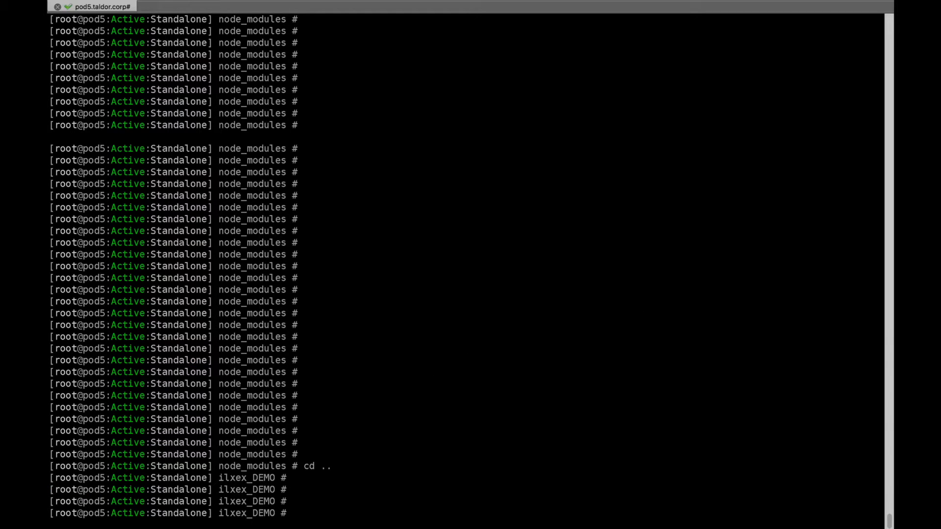
Install request and string with npm --save, then highlight request's installed dependencies
{"action": "type", "text": "npm install request --save"}
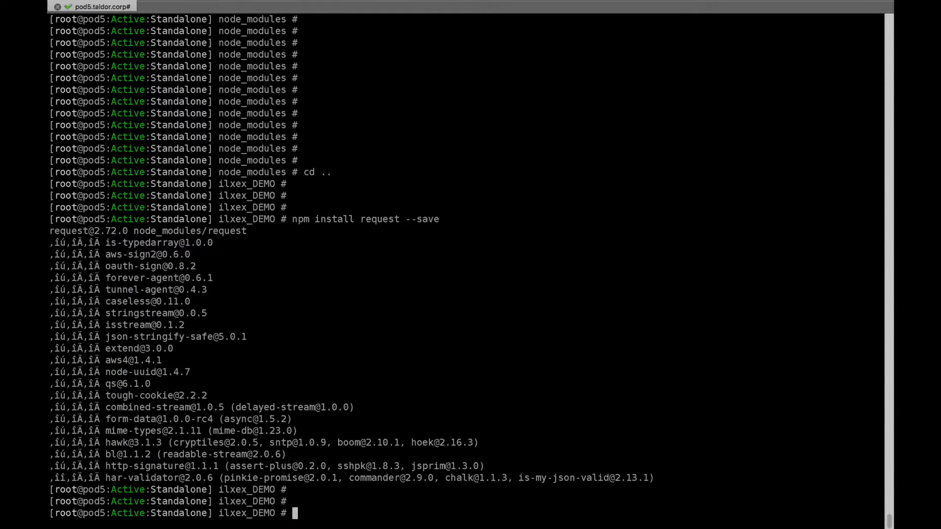
{"action": "type", "text": "npm"}
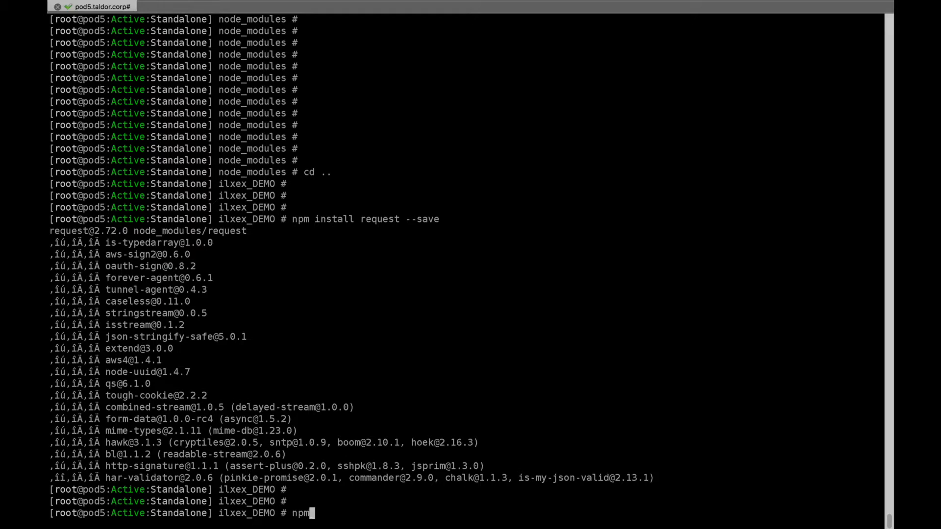
{"action": "type", "text": "install string --save"}
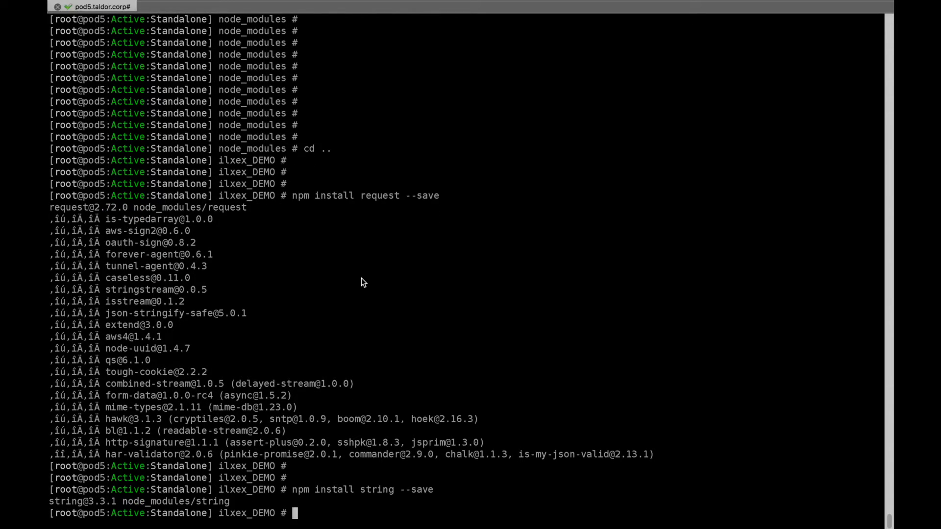
{"action": "mouse_move", "coordinate": [108, 225]}
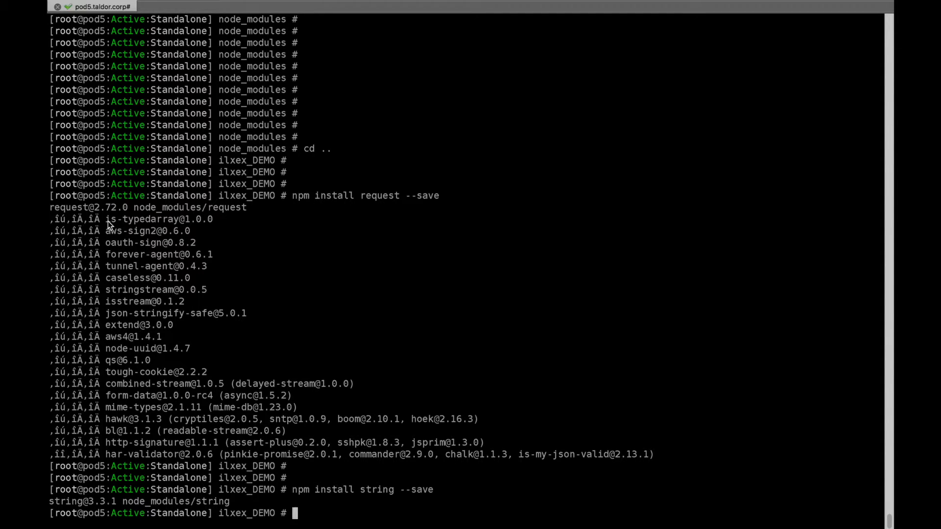
{"action": "left_click_drag", "start_coordinate": [107, 219], "coordinate": [306, 360]}
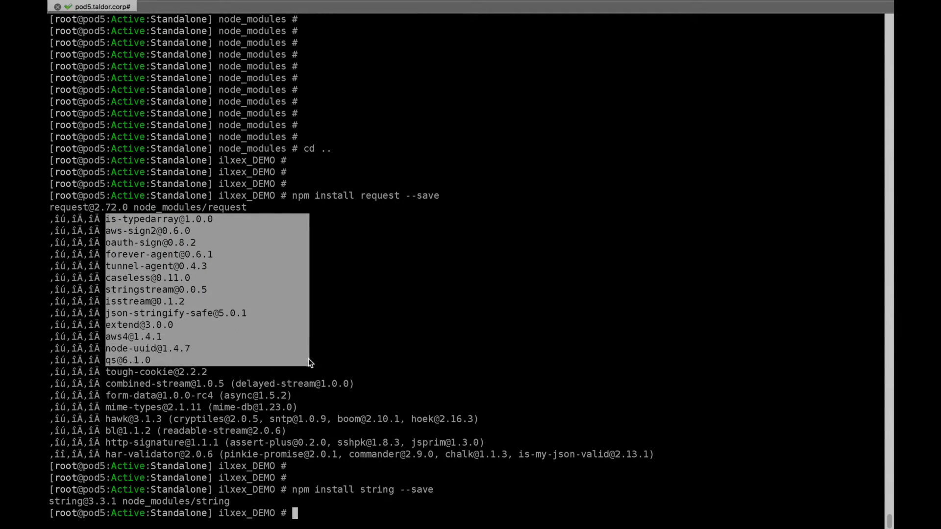
{"action": "left_click_drag", "start_coordinate": [309, 360], "coordinate": [660, 450]}
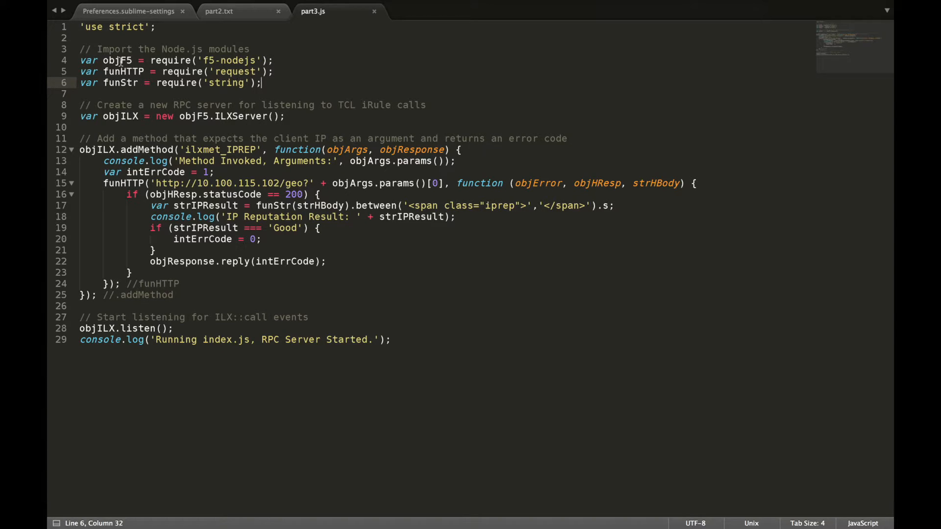
{"action": "left_click", "coordinate": [125, 72]}
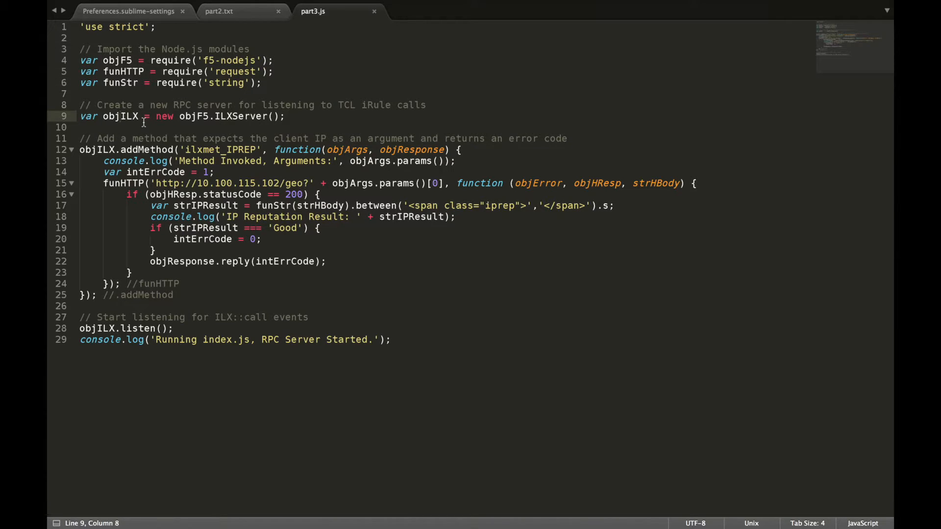
{"action": "double_click", "coordinate": [118, 116]}
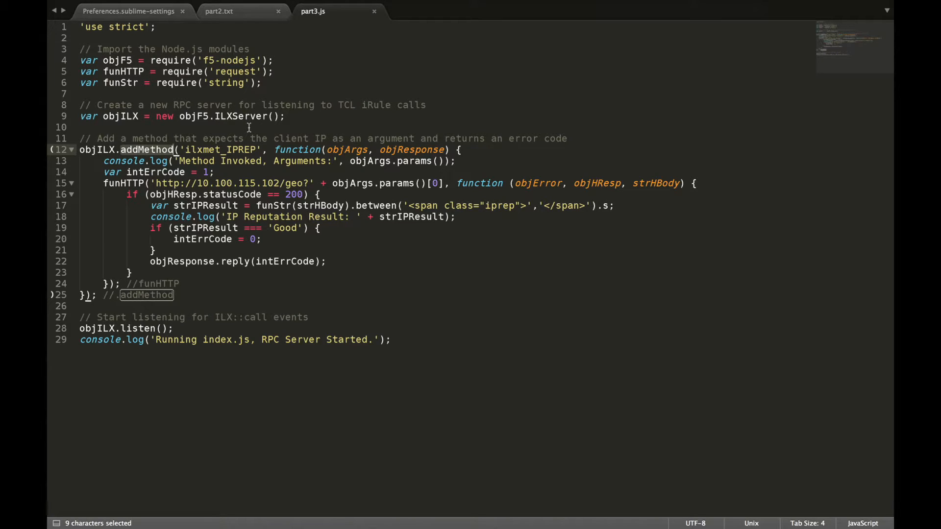
{"action": "left_click", "coordinate": [218, 11]}
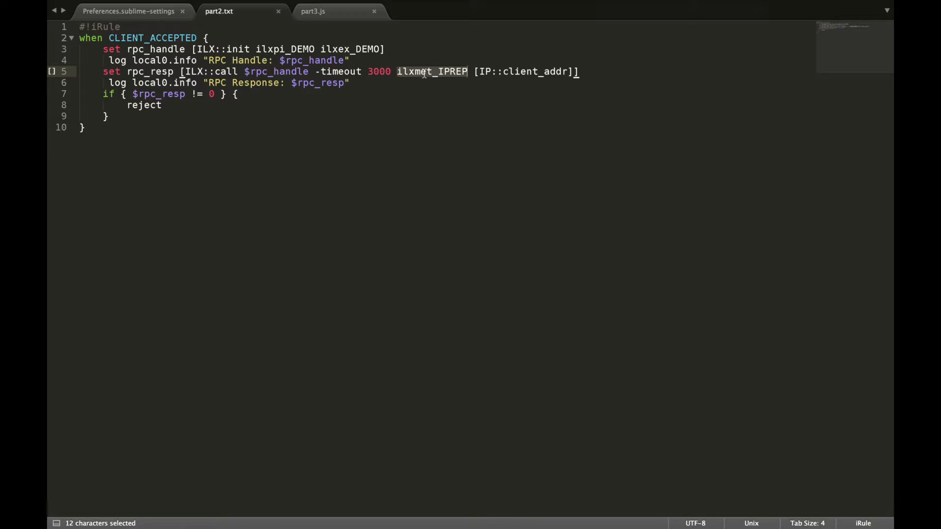
{"action": "left_click", "coordinate": [313, 11]}
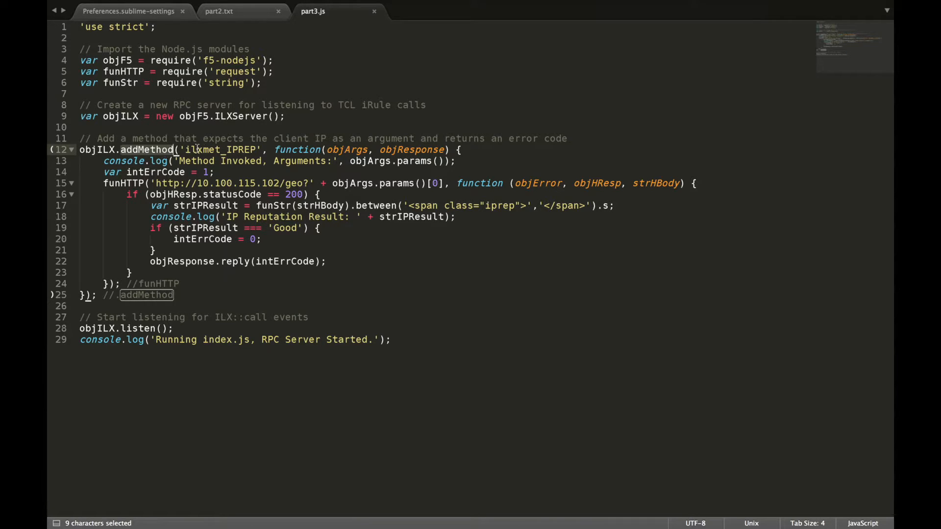
{"action": "double_click", "coordinate": [220, 150]}
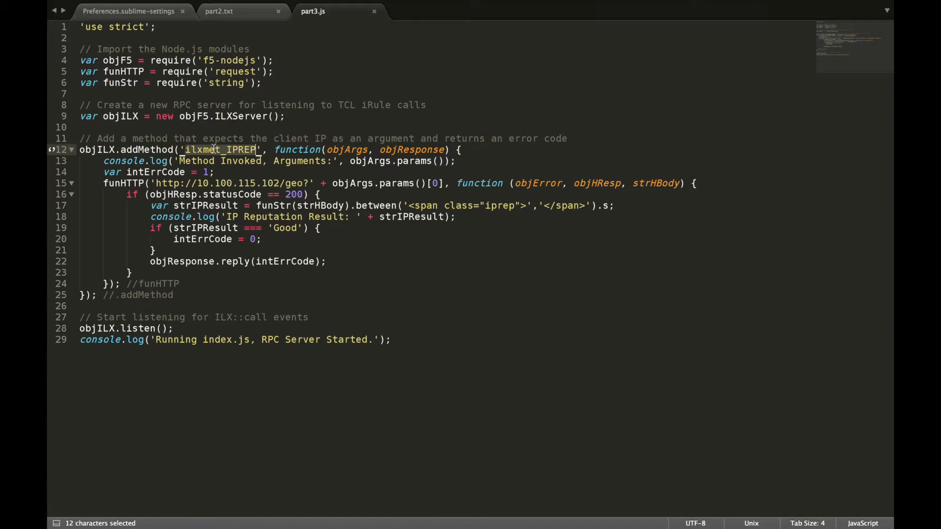
{"action": "left_click", "coordinate": [218, 11]}
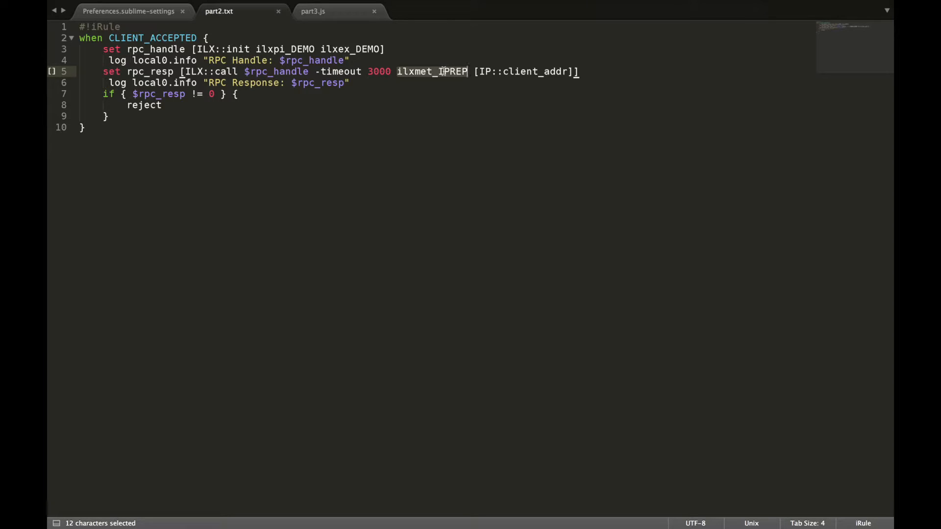
{"action": "left_click", "coordinate": [312, 10]}
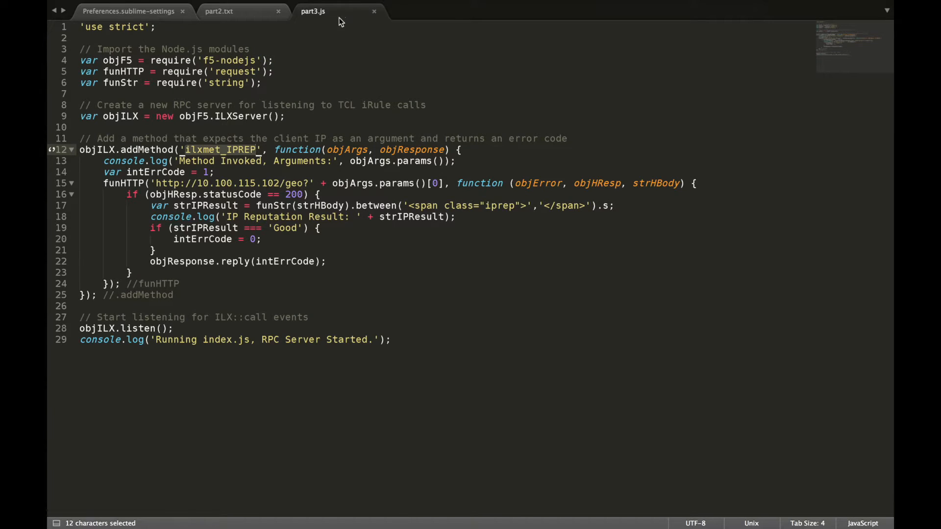
{"action": "left_click", "coordinate": [269, 150]}
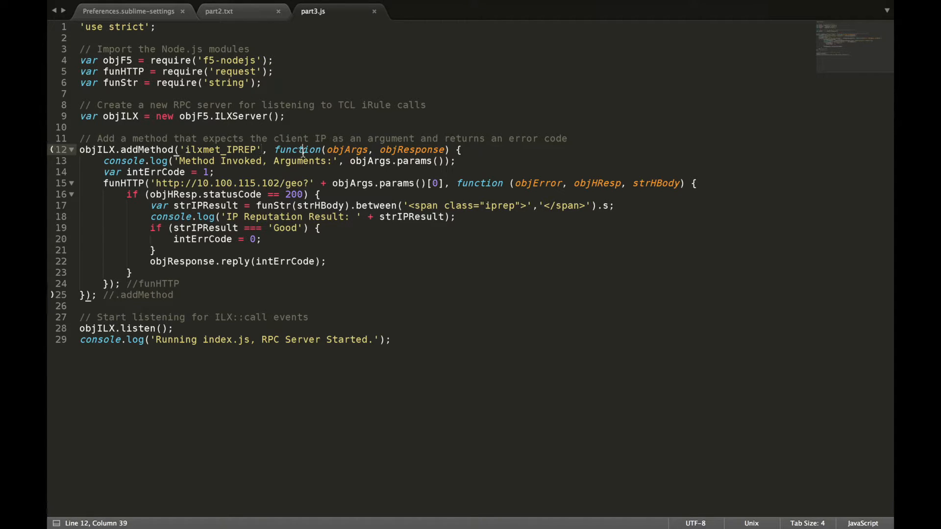
{"action": "double_click", "coordinate": [296, 149]}
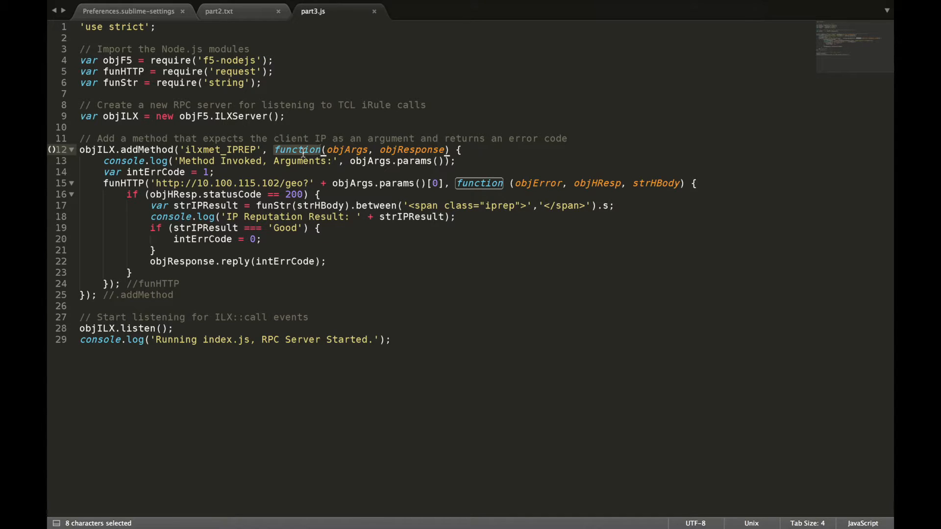
{"action": "left_click", "coordinate": [322, 149]}
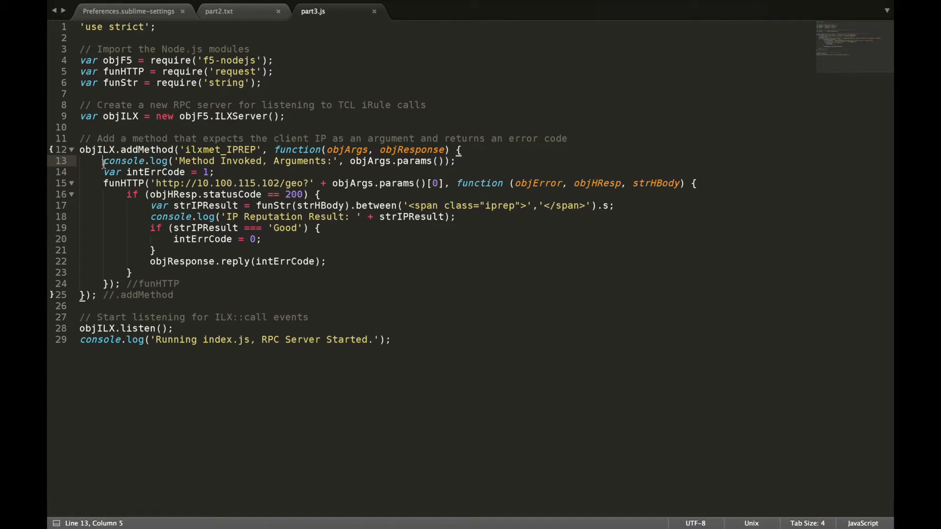
{"action": "double_click", "coordinate": [414, 161]}
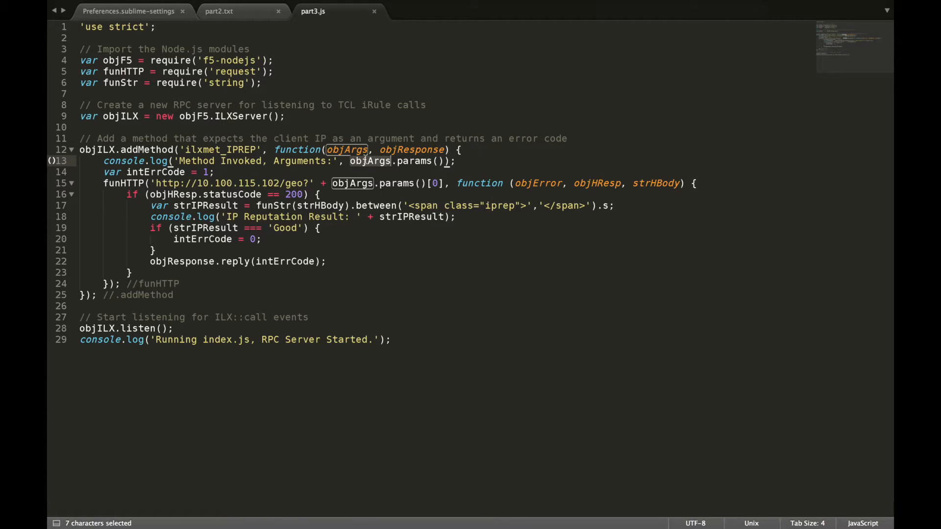
{"action": "left_click", "coordinate": [221, 171]}
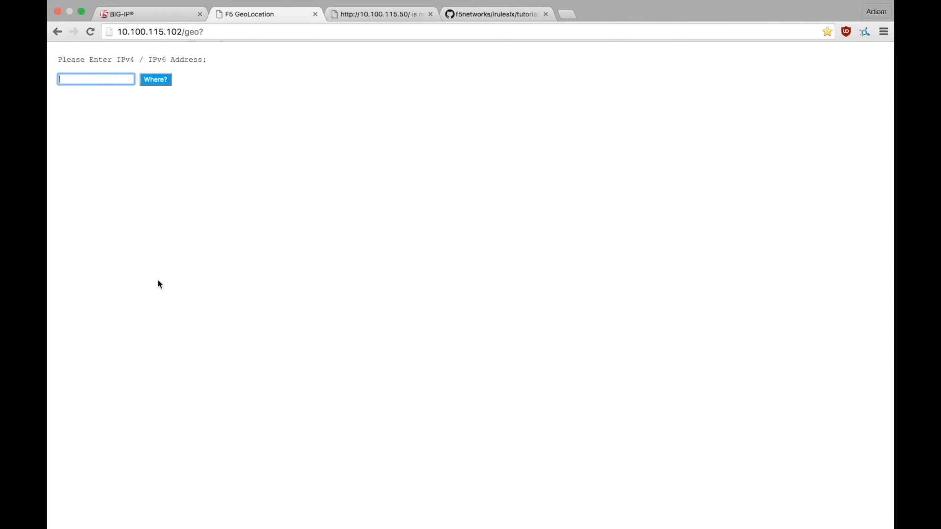
Look up 8.8.8.8 on the GeoLocation page and highlight its Good reputation result
{"action": "type", "text": "8.8.8.8"}
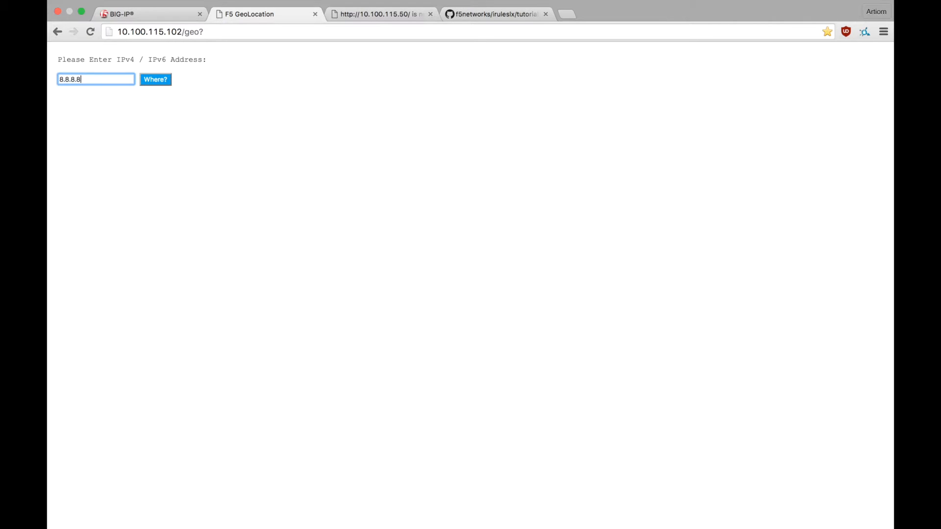
{"action": "left_click", "coordinate": [155, 79]}
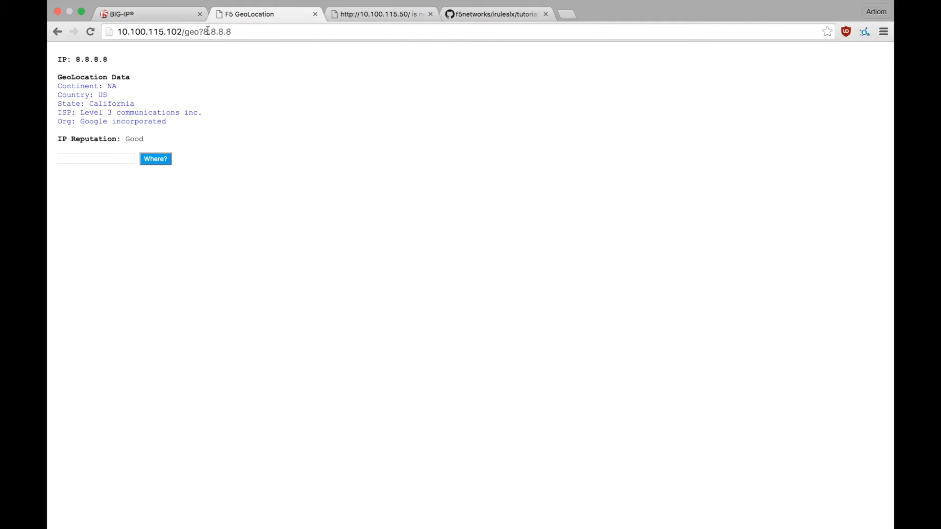
{"action": "double_click", "coordinate": [216, 32]}
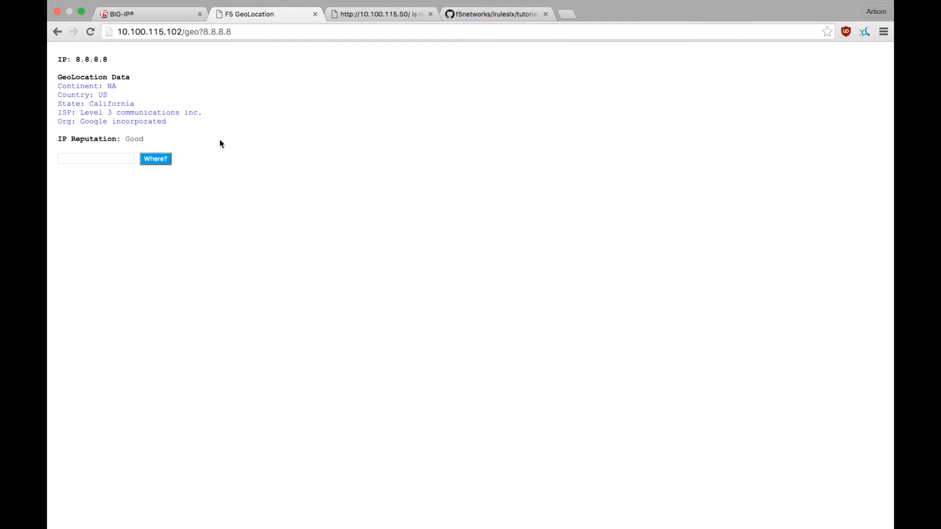
{"action": "double_click", "coordinate": [83, 77]}
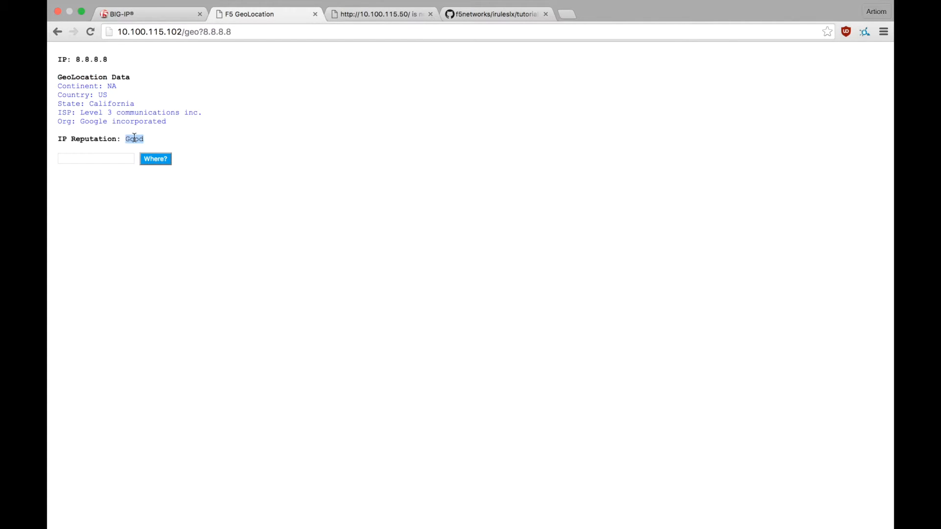
{"action": "left_click", "coordinate": [405, 142]}
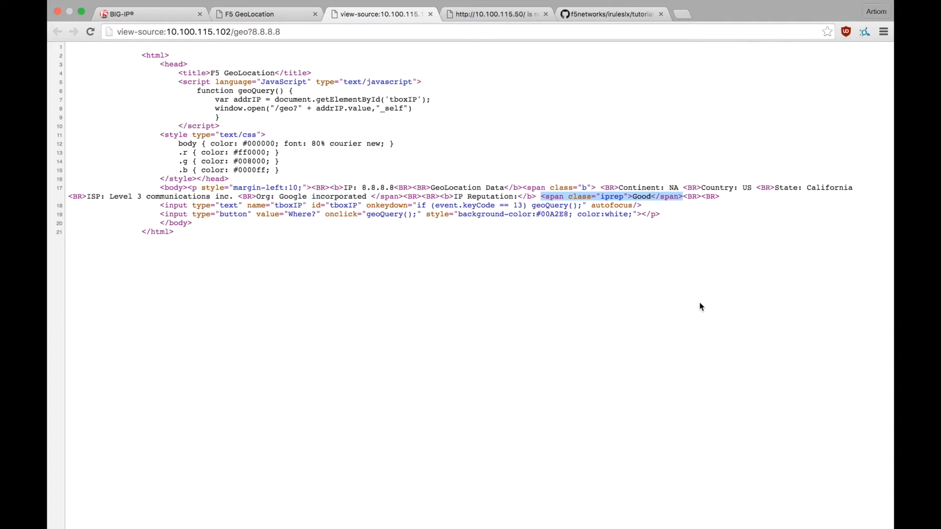
{"action": "mouse_move", "coordinate": [678, 302]}
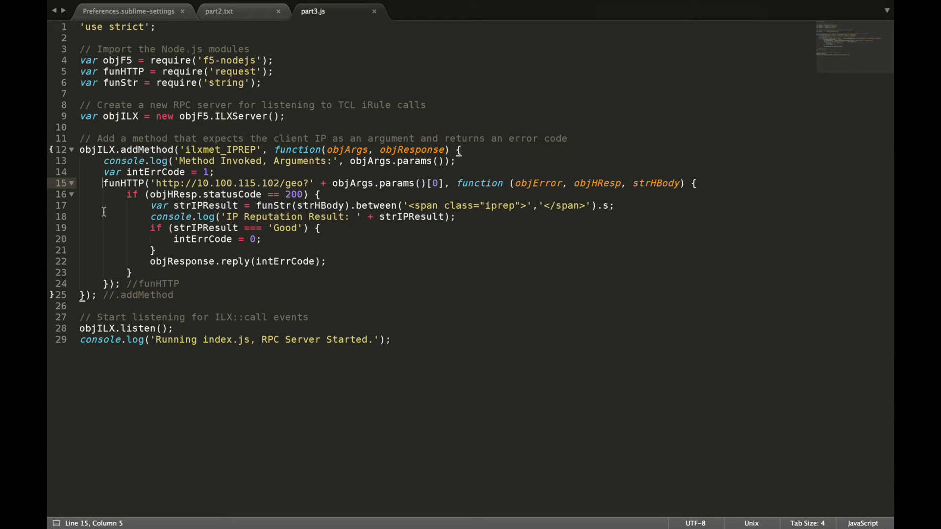
{"action": "left_click", "coordinate": [129, 183]}
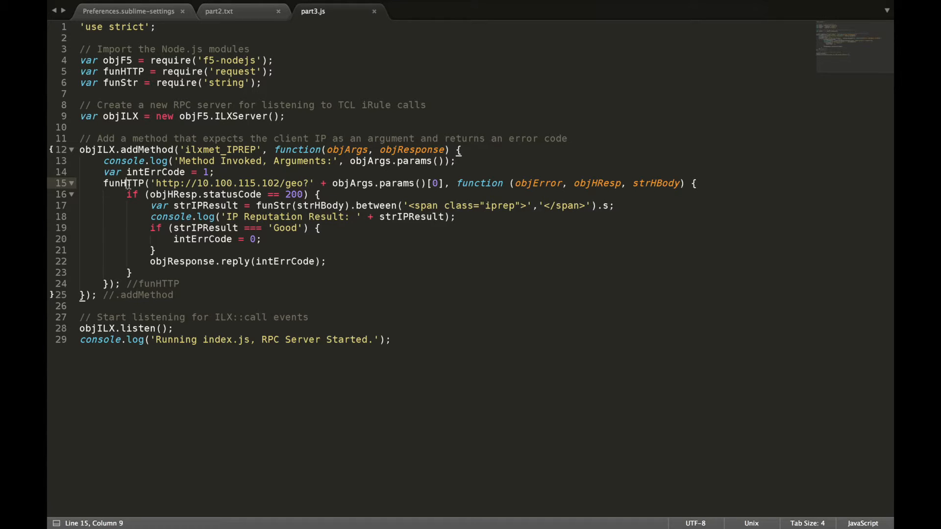
{"action": "double_click", "coordinate": [123, 183]}
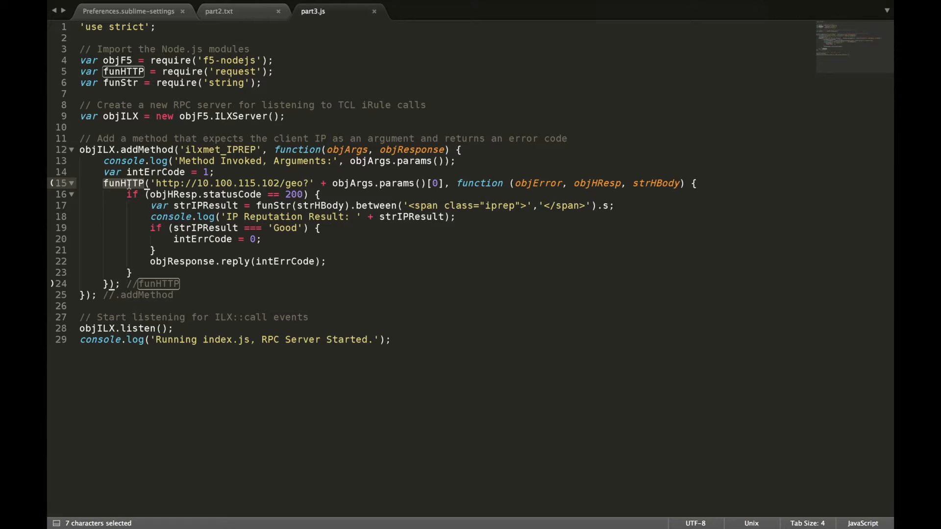
{"action": "mouse_move", "coordinate": [234, 162]}
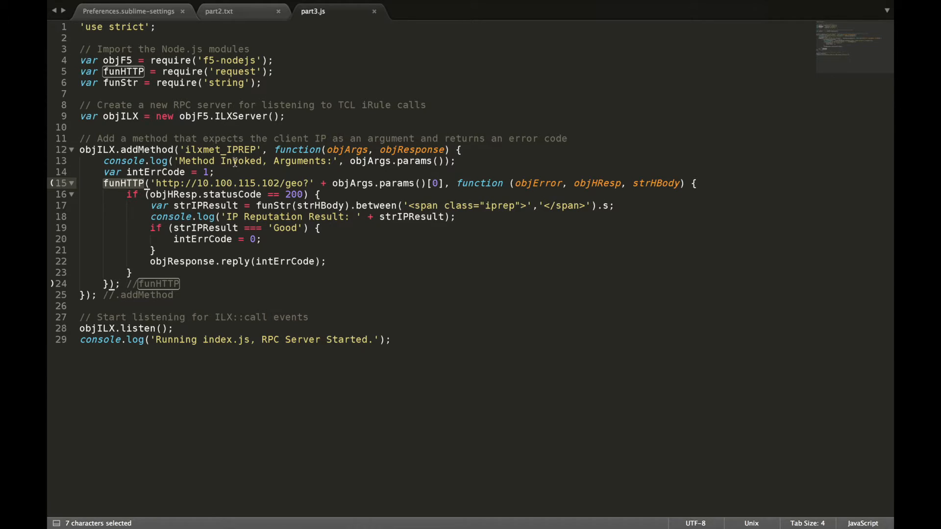
{"action": "double_click", "coordinate": [295, 183]}
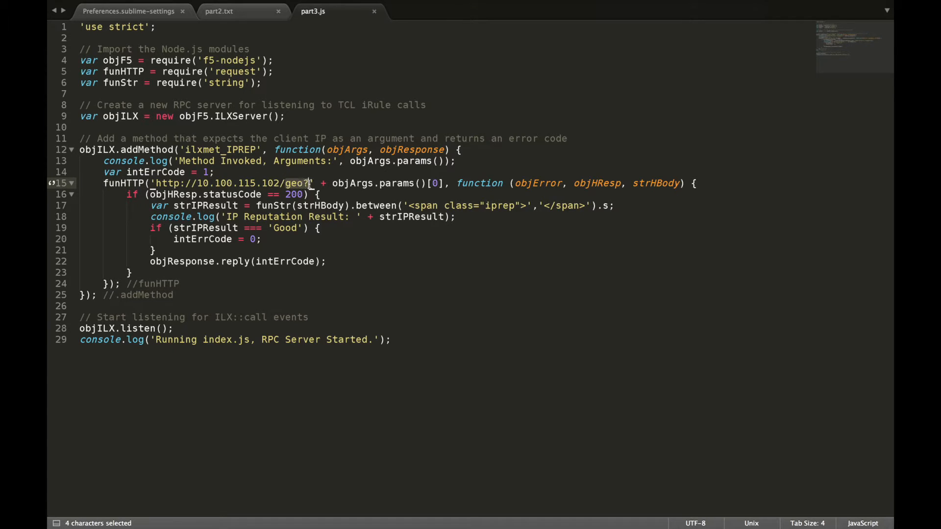
{"action": "double_click", "coordinate": [396, 183]}
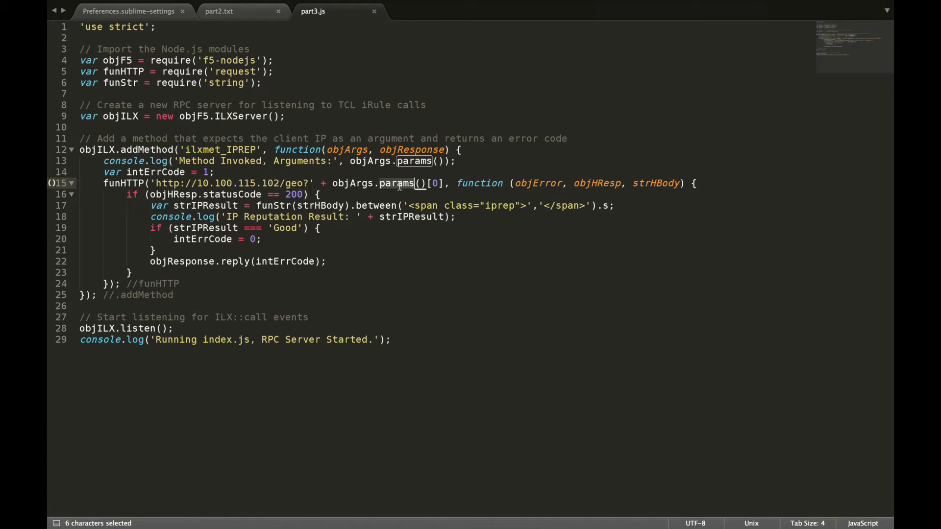
{"action": "mouse_move", "coordinate": [357, 180]}
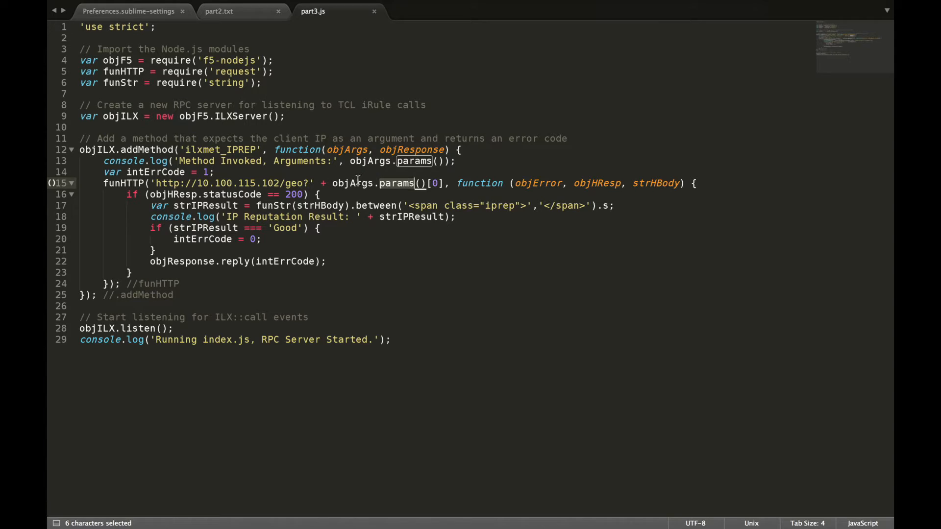
{"action": "double_click", "coordinate": [353, 183]}
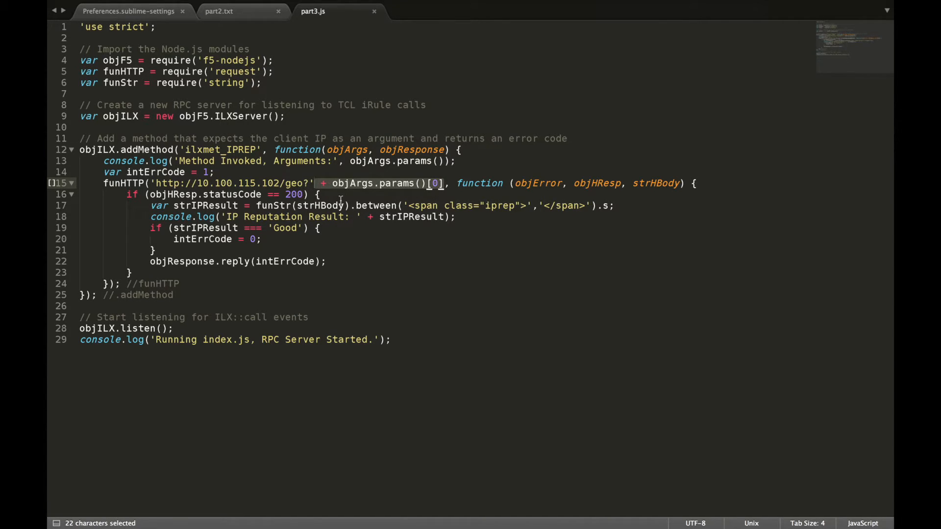
{"action": "mouse_move", "coordinate": [492, 183]}
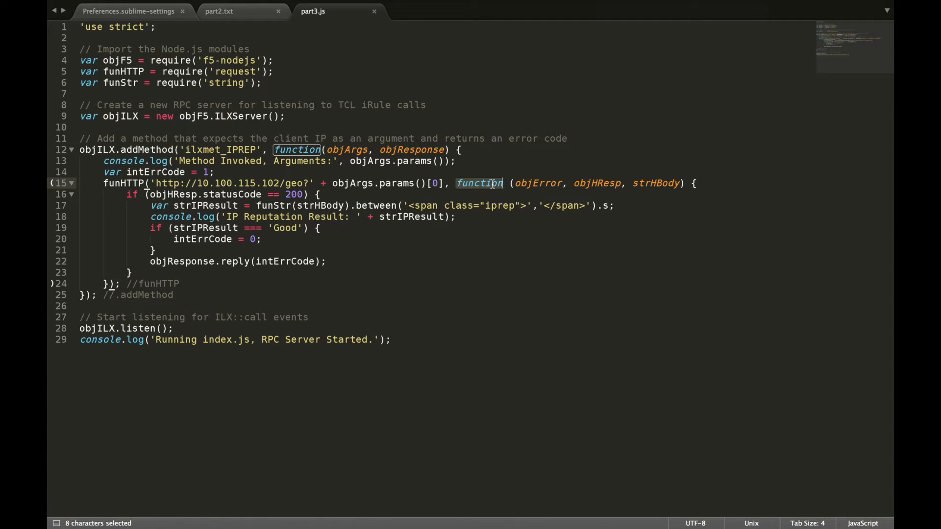
{"action": "left_click", "coordinate": [503, 183]}
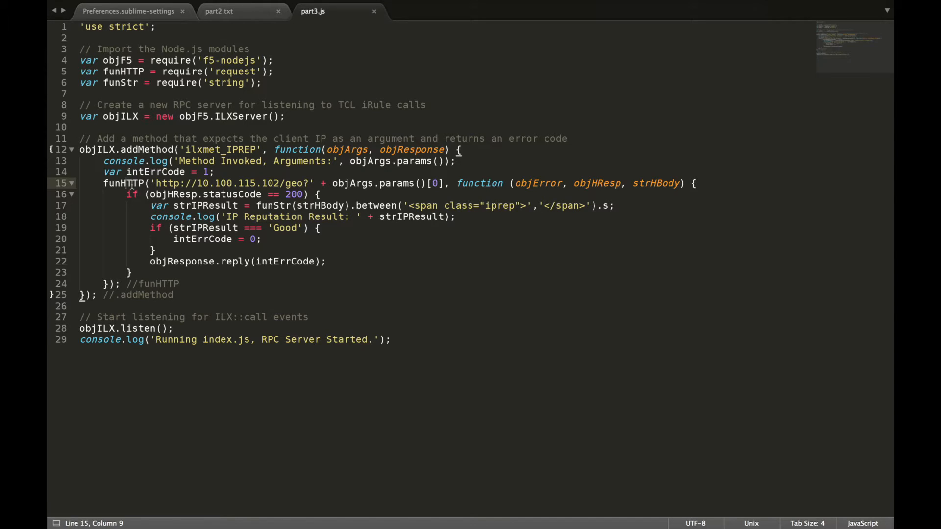
{"action": "double_click", "coordinate": [123, 183]}
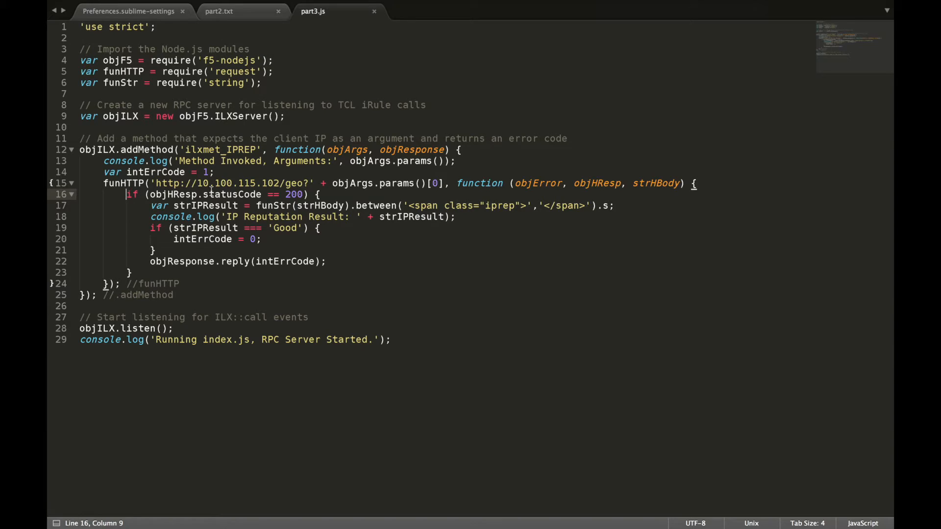
{"action": "double_click", "coordinate": [231, 194]}
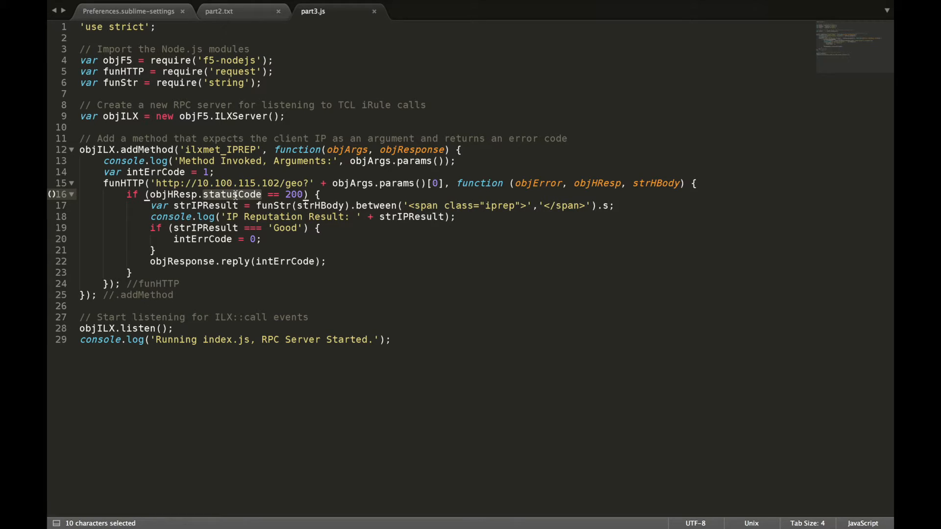
{"action": "double_click", "coordinate": [294, 194]}
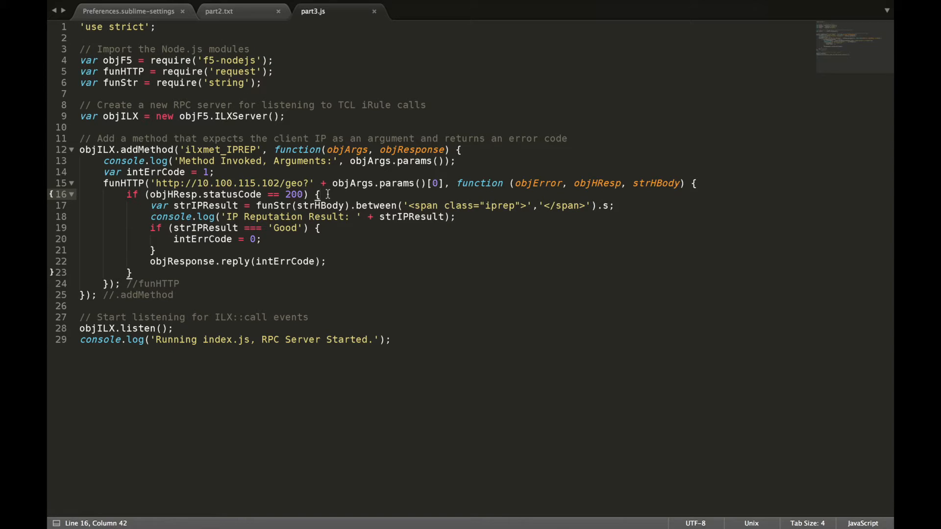
{"action": "double_click", "coordinate": [272, 205]}
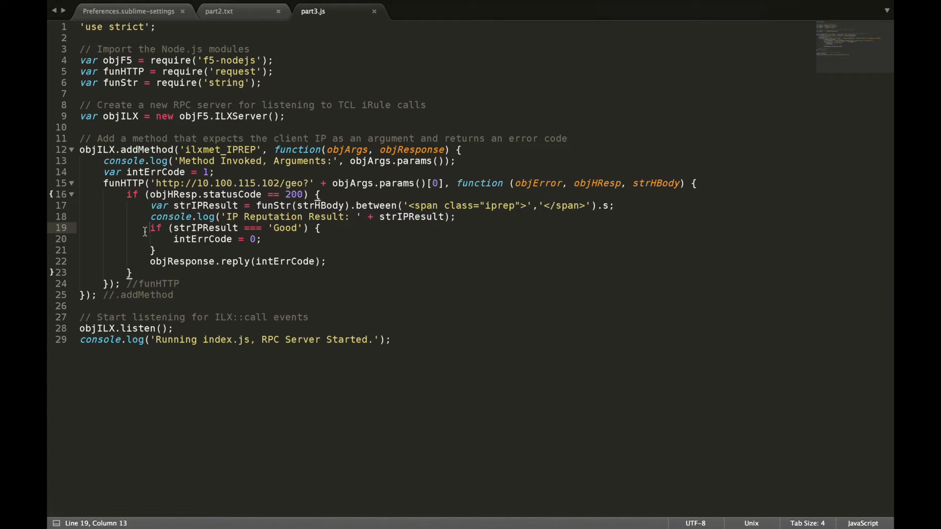
{"action": "double_click", "coordinate": [203, 227]}
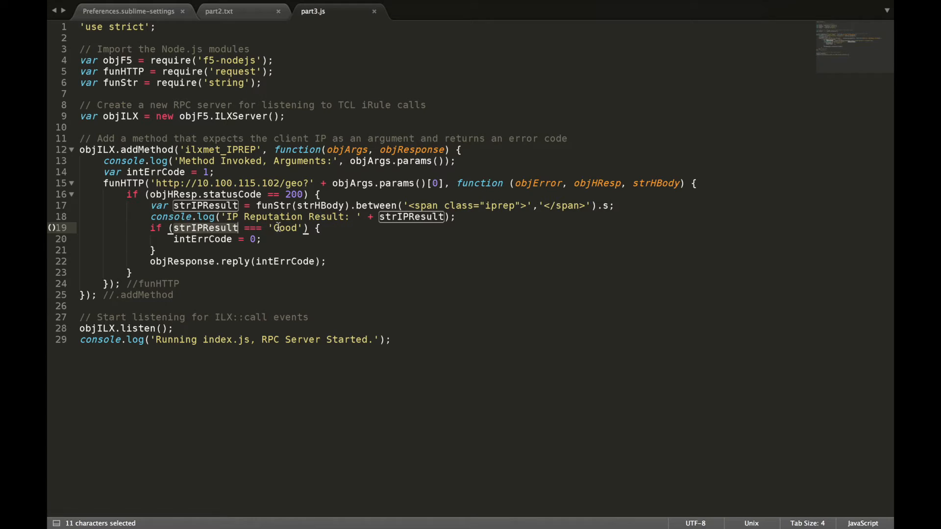
{"action": "double_click", "coordinate": [285, 227]}
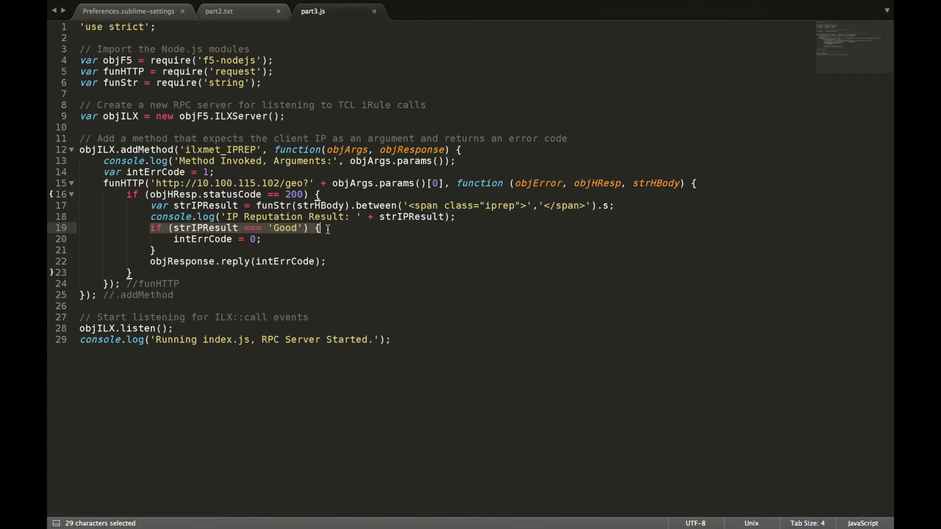
{"action": "double_click", "coordinate": [286, 227]}
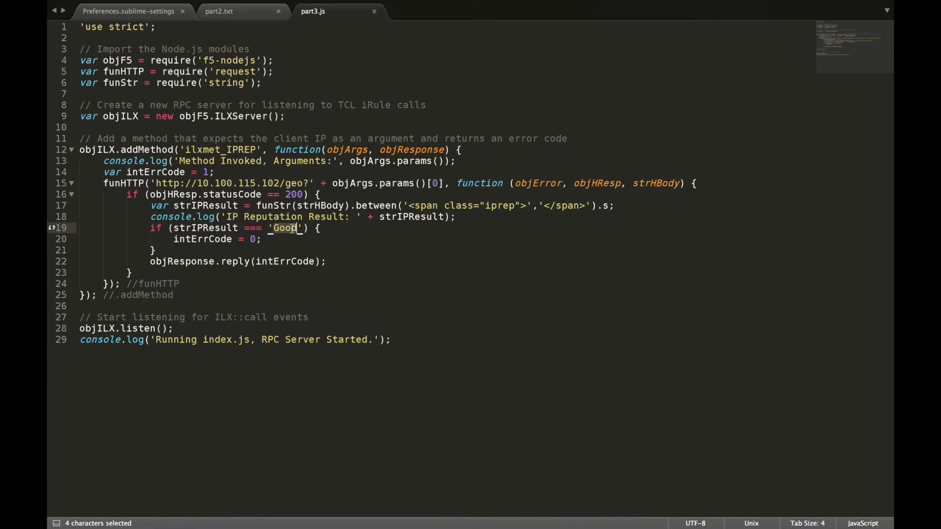
{"action": "double_click", "coordinate": [204, 228]}
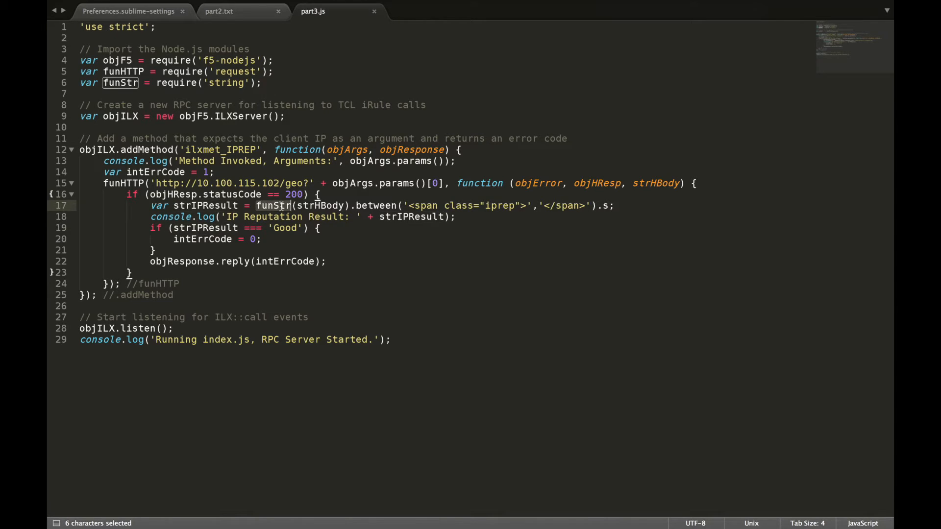
{"action": "left_click", "coordinate": [312, 205]}
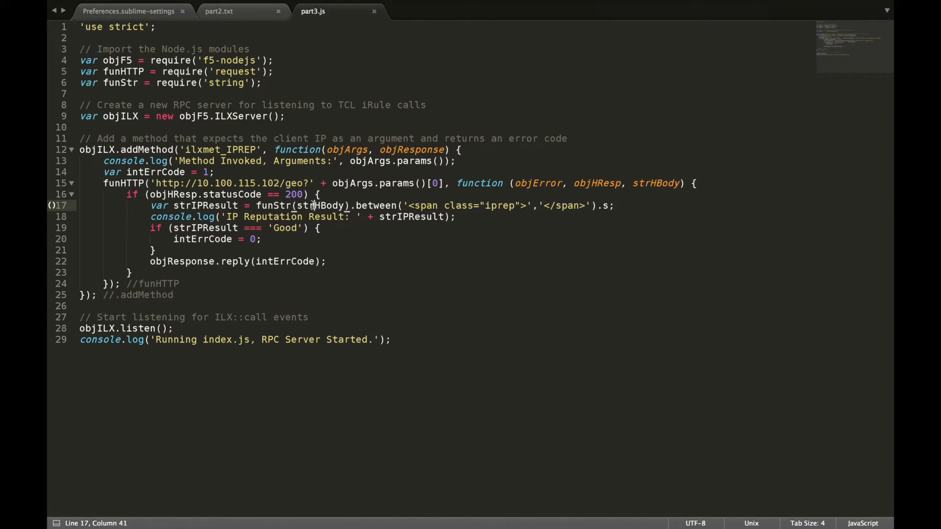
{"action": "double_click", "coordinate": [323, 205]}
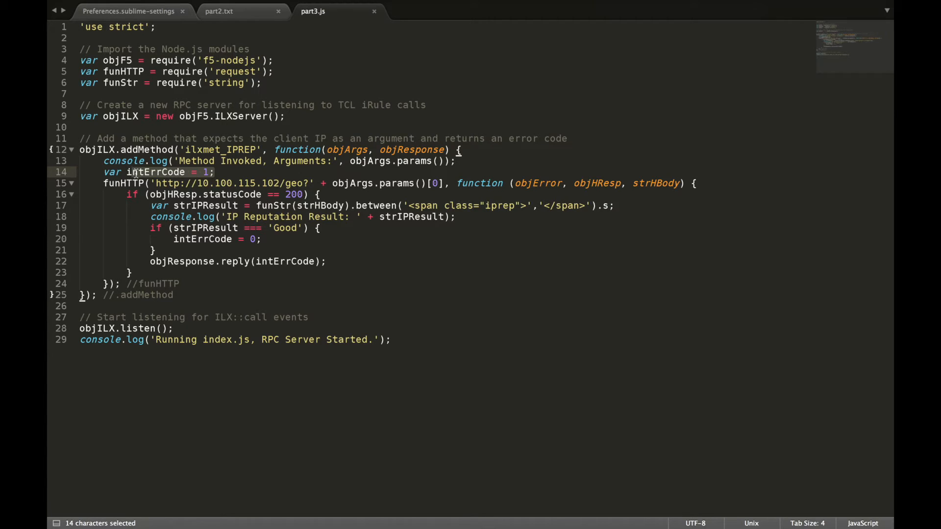
{"action": "left_click", "coordinate": [263, 238]}
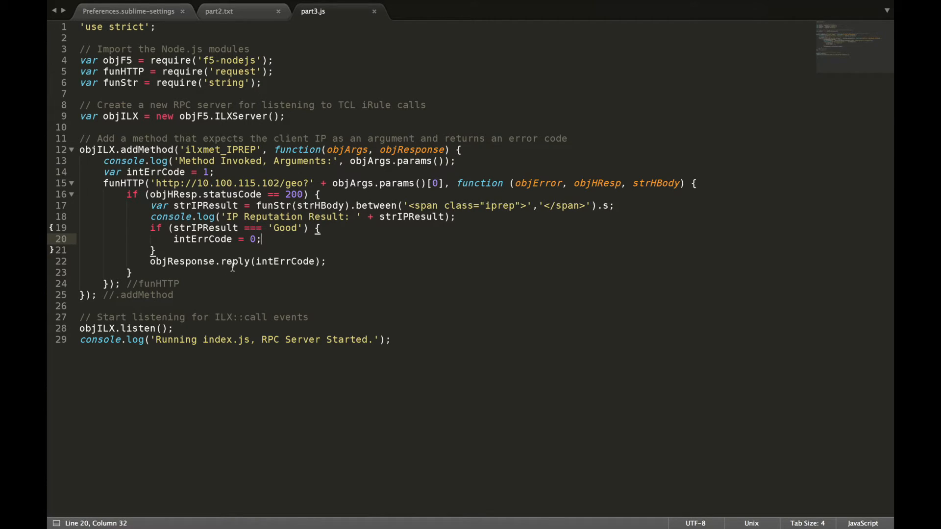
{"action": "double_click", "coordinate": [235, 261]}
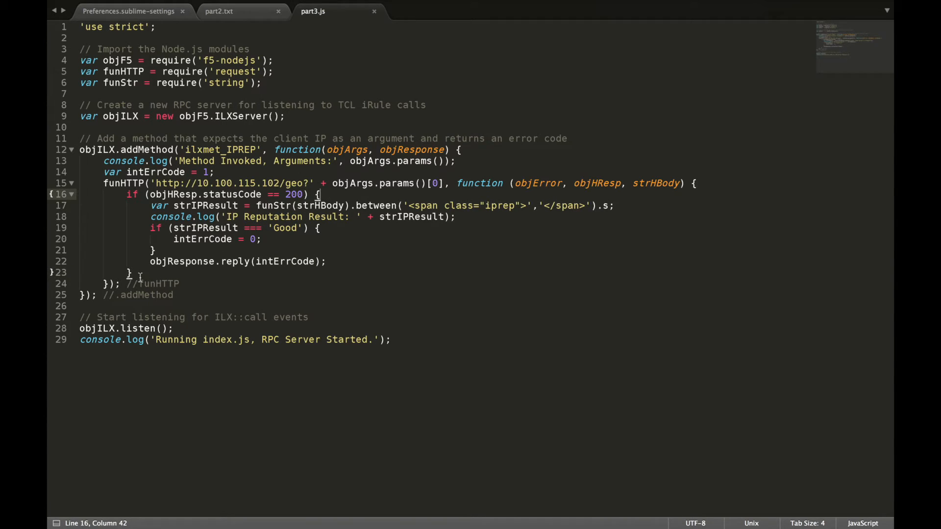
{"action": "left_click", "coordinate": [154, 283]}
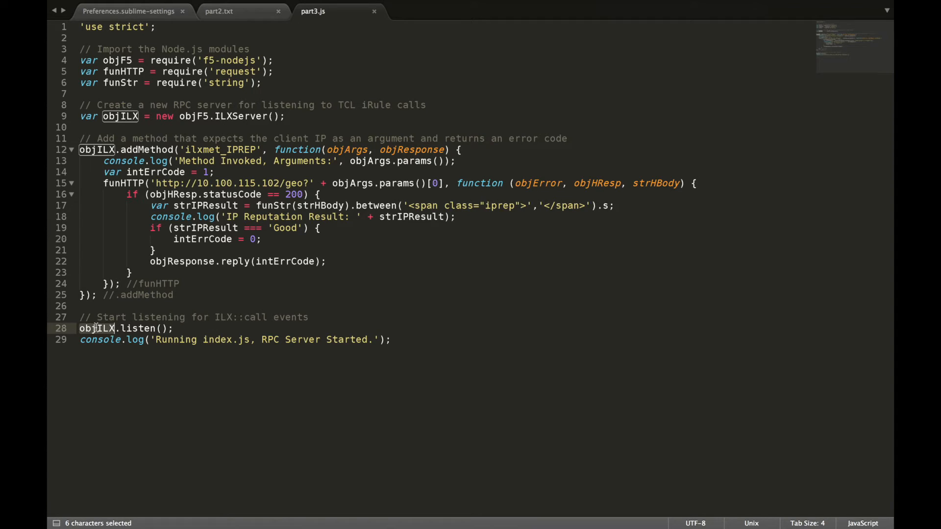
{"action": "mouse_move", "coordinate": [137, 328]}
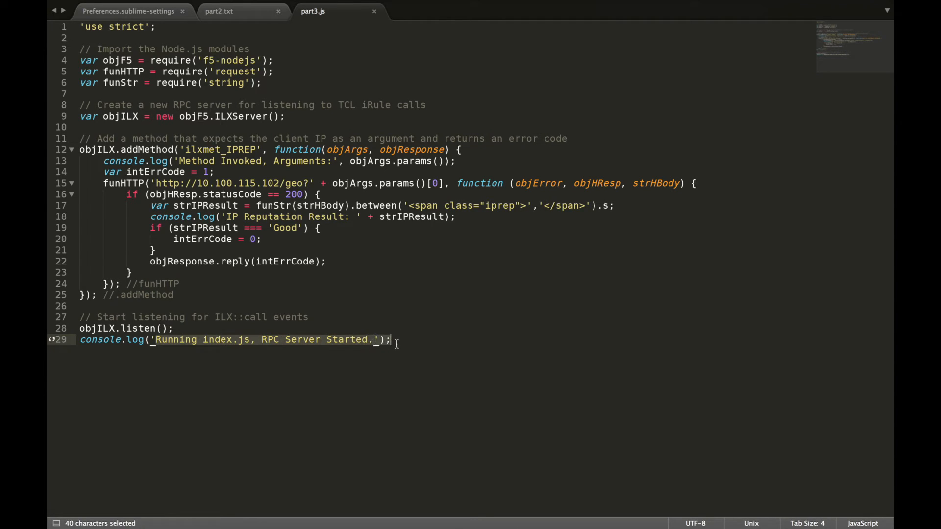
{"action": "left_click", "coordinate": [389, 340]}
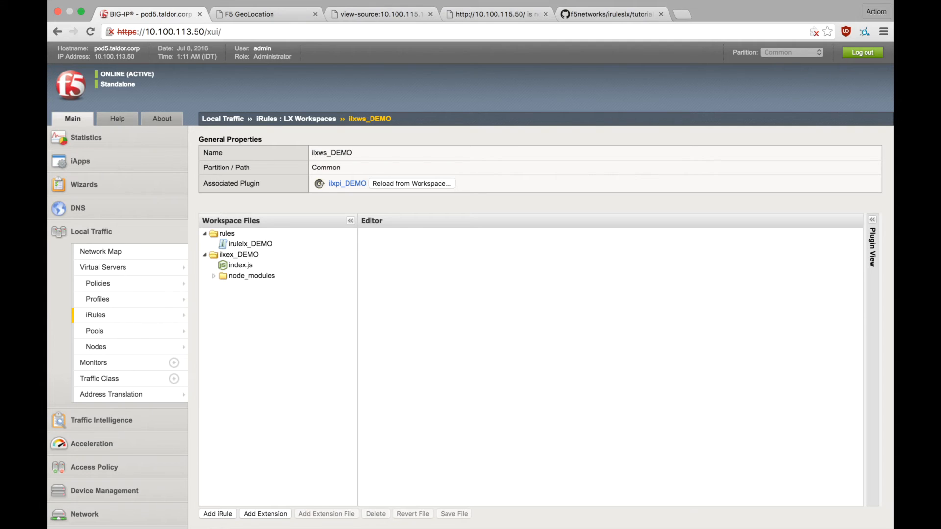
Open index.js under ilxex_DEMO, replace it with the new code, and save the file
{"action": "left_click", "coordinate": [240, 264]}
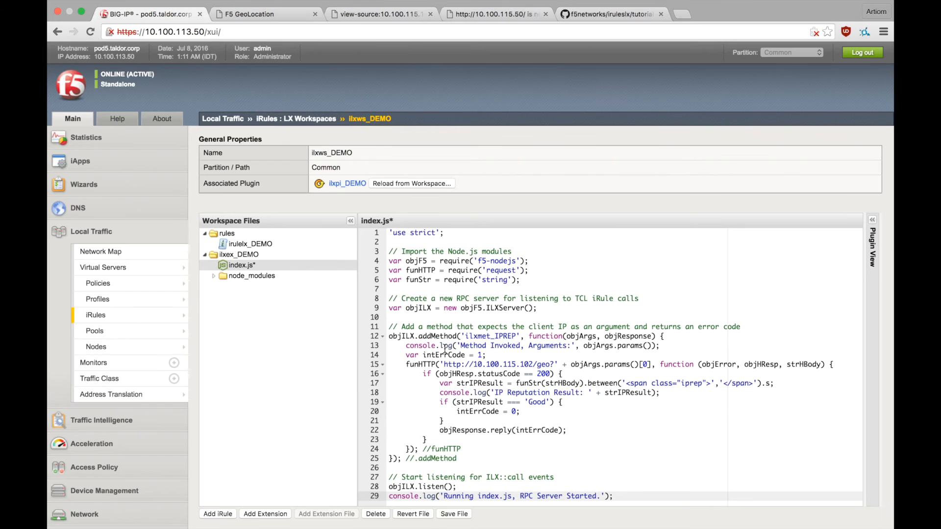
{"action": "left_click", "coordinate": [453, 513]}
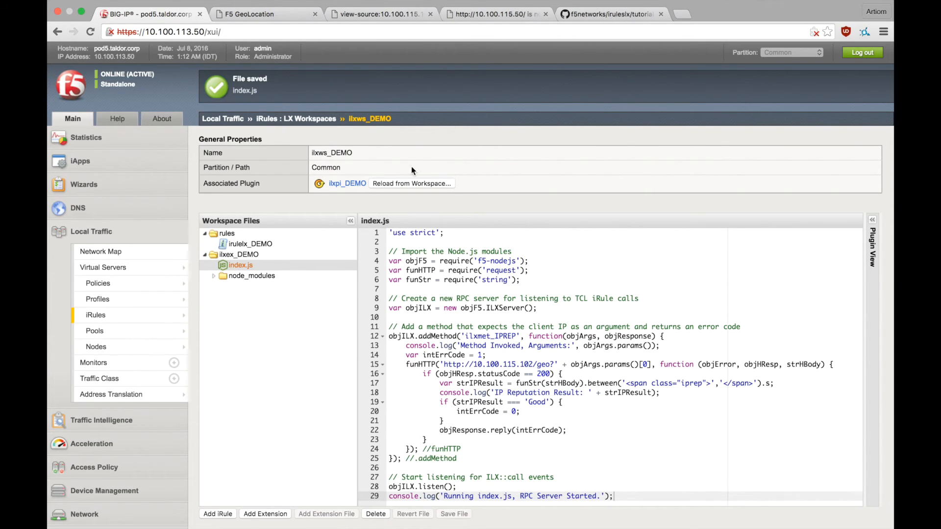
{"action": "left_click", "coordinate": [411, 183]}
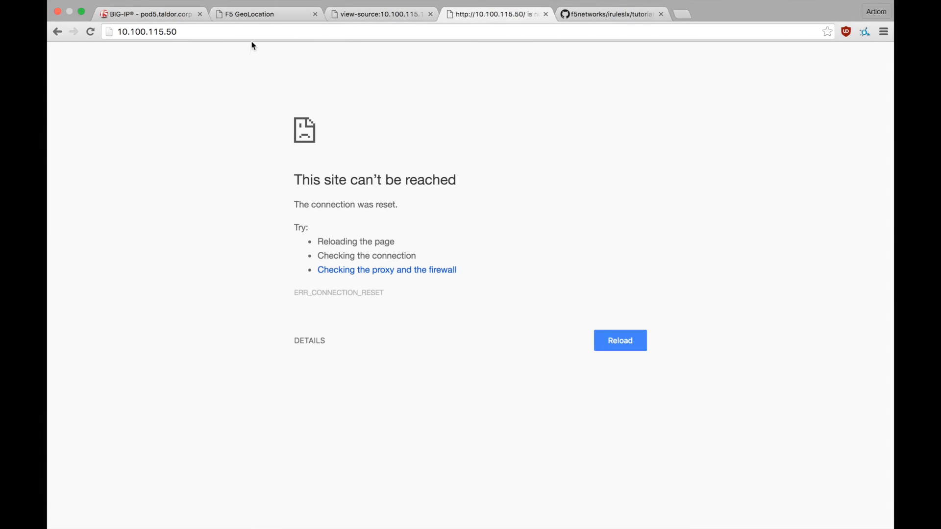
Reload the 10.100.115.50 tab to send a test request to the virtual server
{"action": "left_click", "coordinate": [619, 340]}
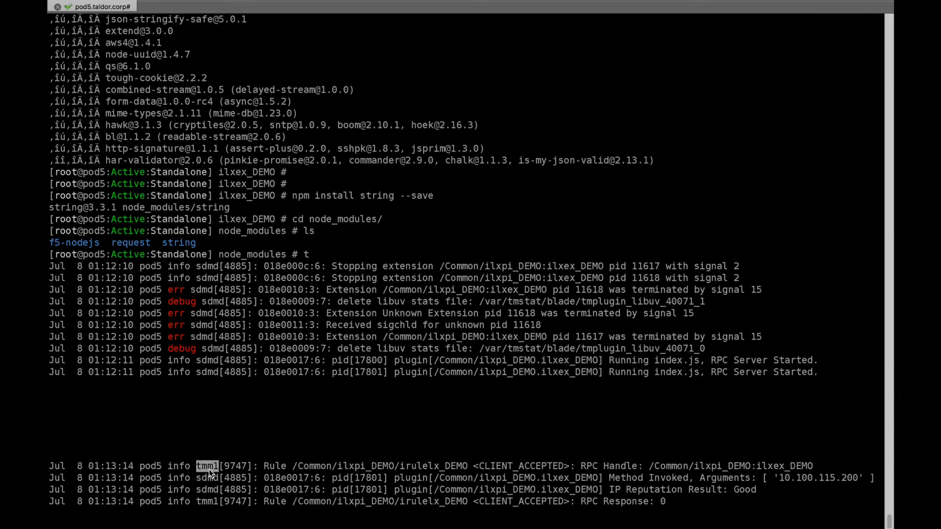
{"action": "mouse_move", "coordinate": [582, 442]}
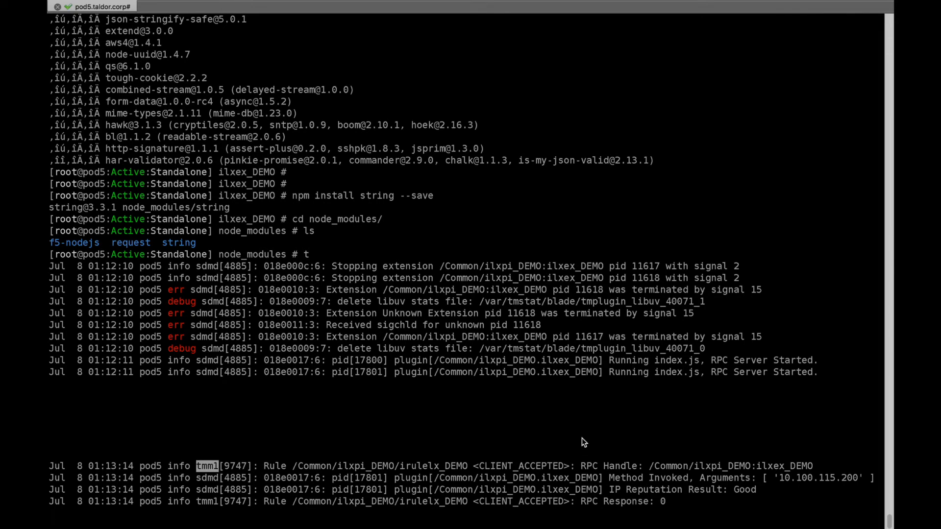
{"action": "double_click", "coordinate": [610, 465]}
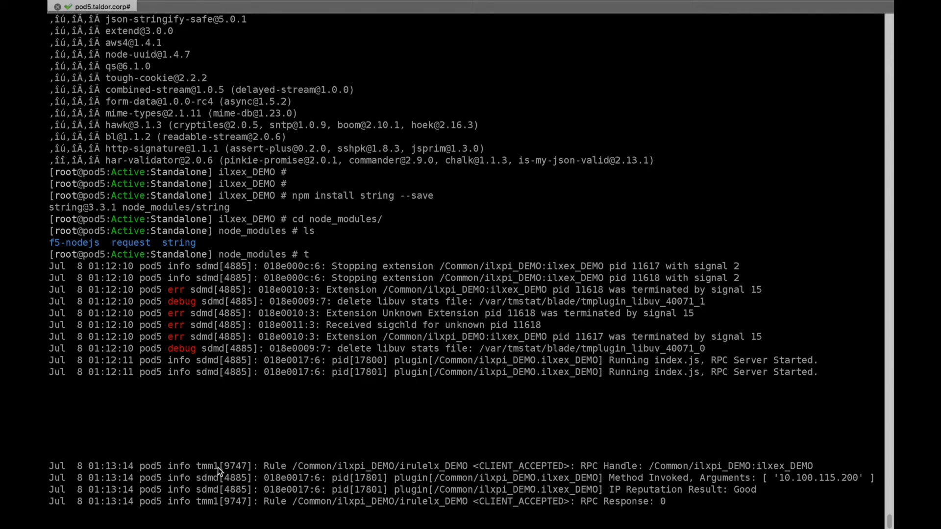
{"action": "double_click", "coordinate": [207, 478]}
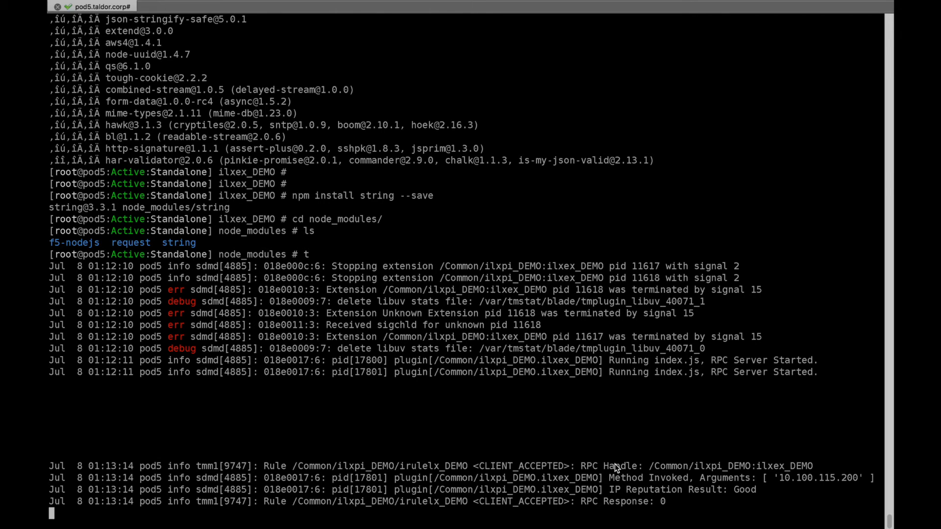
{"action": "double_click", "coordinate": [625, 479]}
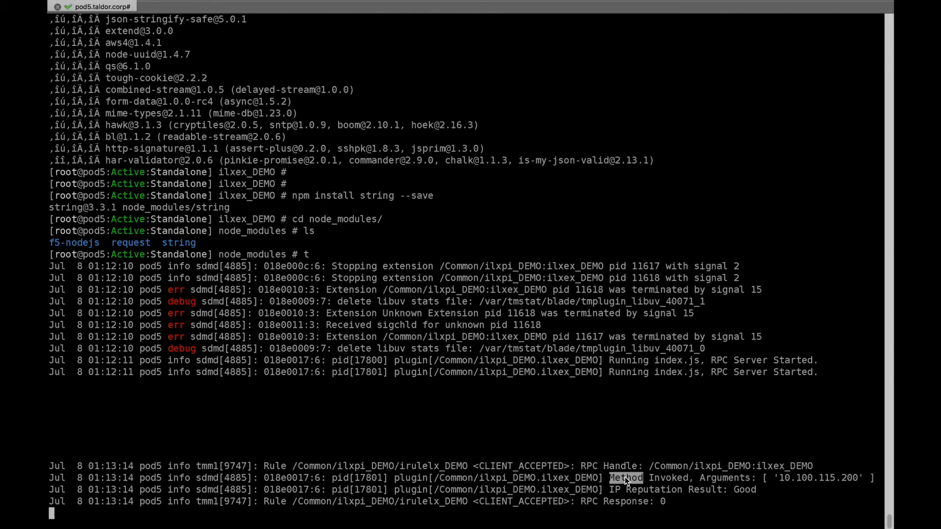
{"action": "mouse_move", "coordinate": [764, 481]}
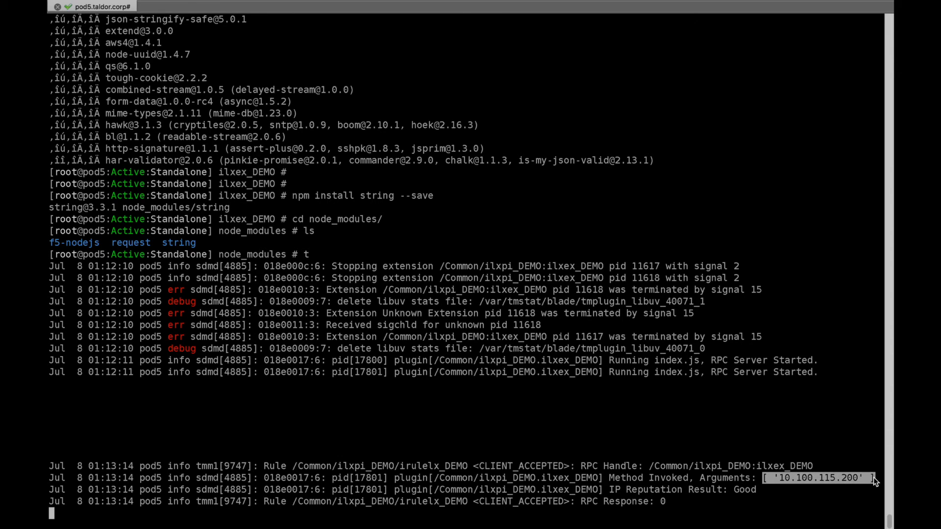
{"action": "mouse_move", "coordinate": [830, 449]}
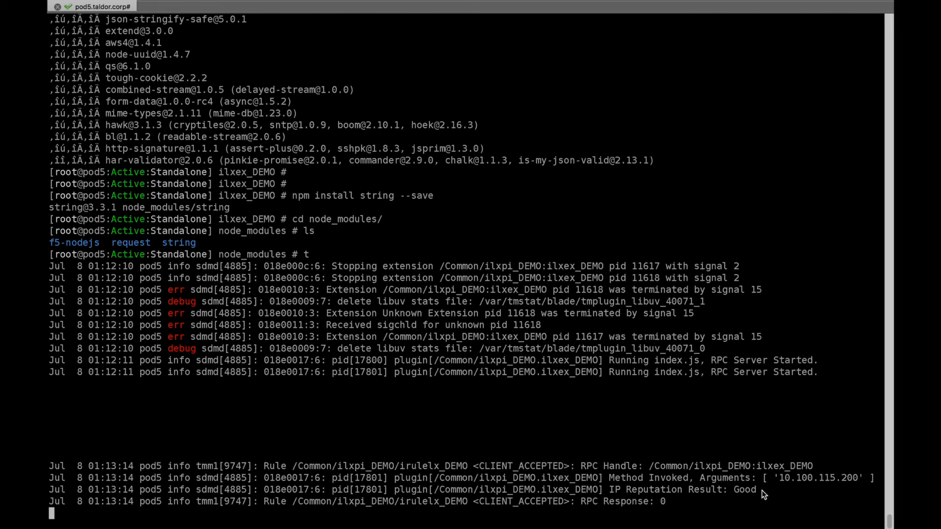
{"action": "mouse_move", "coordinate": [611, 518]}
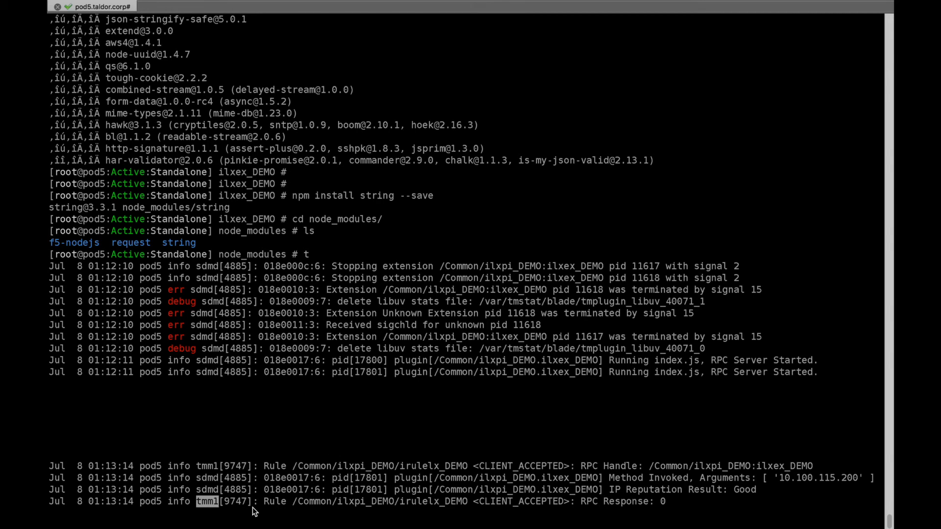
{"action": "mouse_move", "coordinate": [663, 507]}
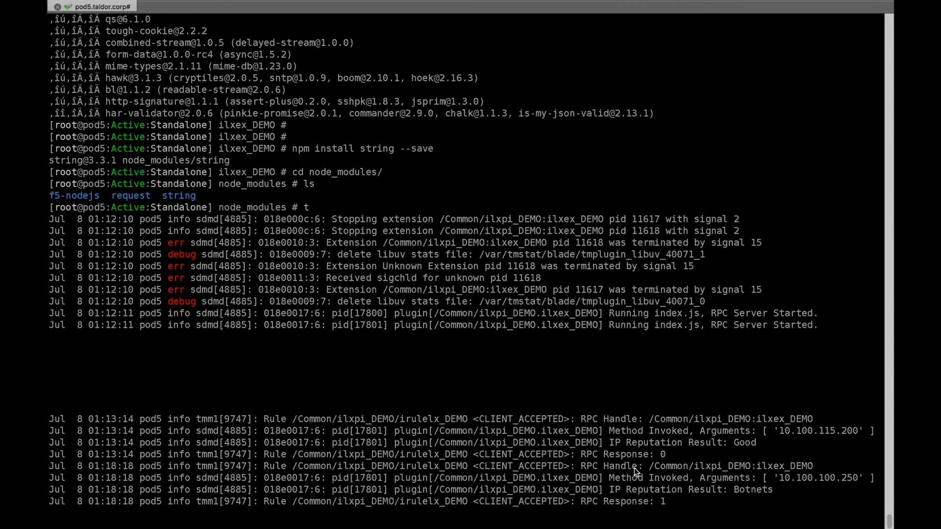
{"action": "mouse_move", "coordinate": [623, 484]}
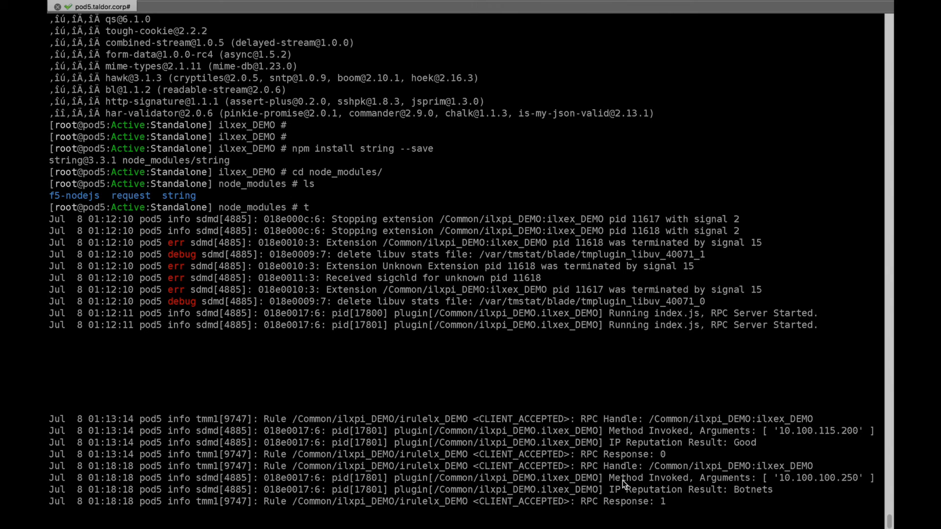
Highlight the Botnets reputation and RPC Response 1 logged for client 10.100.100.250
{"action": "double_click", "coordinate": [626, 478]}
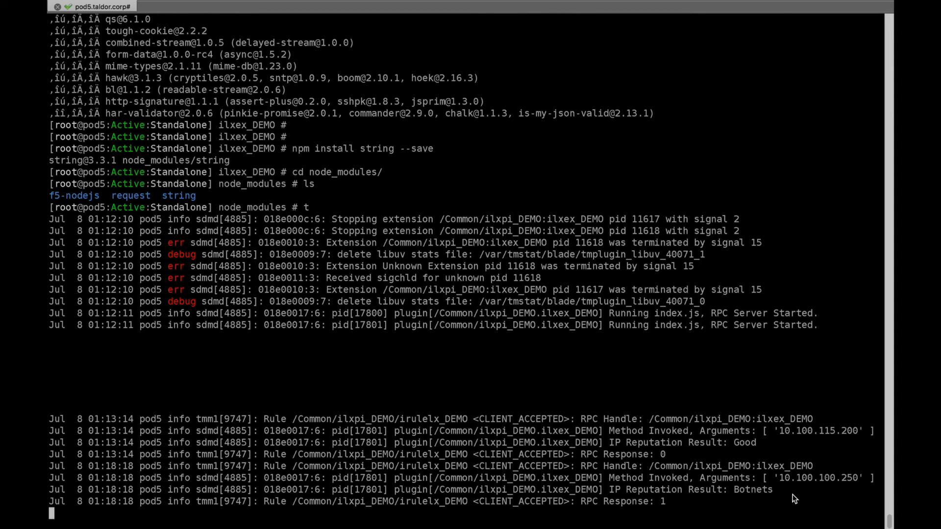
{"action": "double_click", "coordinate": [752, 490]}
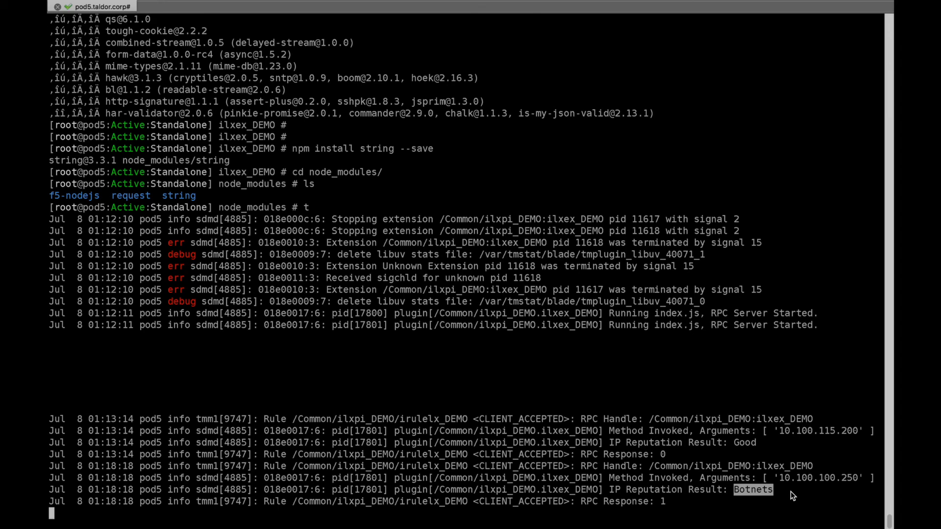
{"action": "mouse_move", "coordinate": [764, 449]}
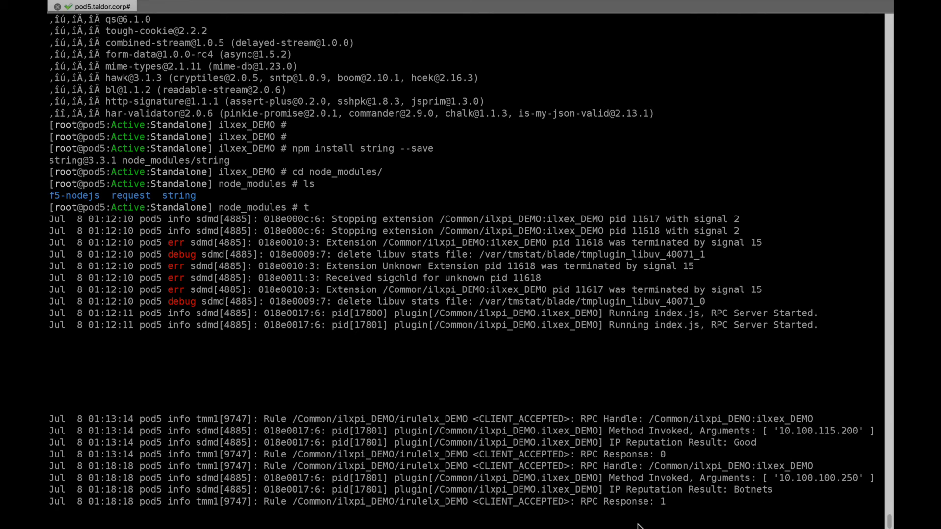
{"action": "double_click", "coordinate": [627, 502]}
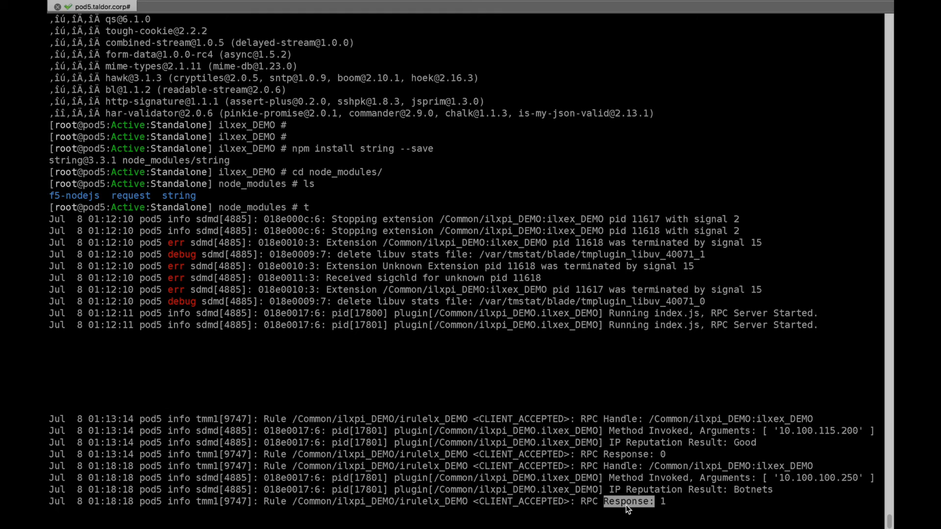
{"action": "double_click", "coordinate": [206, 502]}
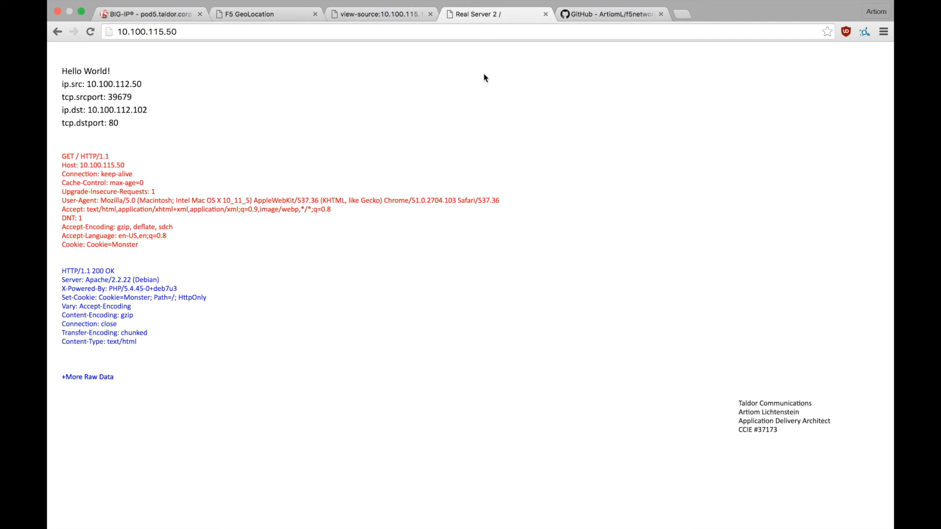
Switch to the GitHub tab and open the ArtiomL/f5networks irulelx/tutorial/part2 folder
{"action": "left_click", "coordinate": [608, 17]}
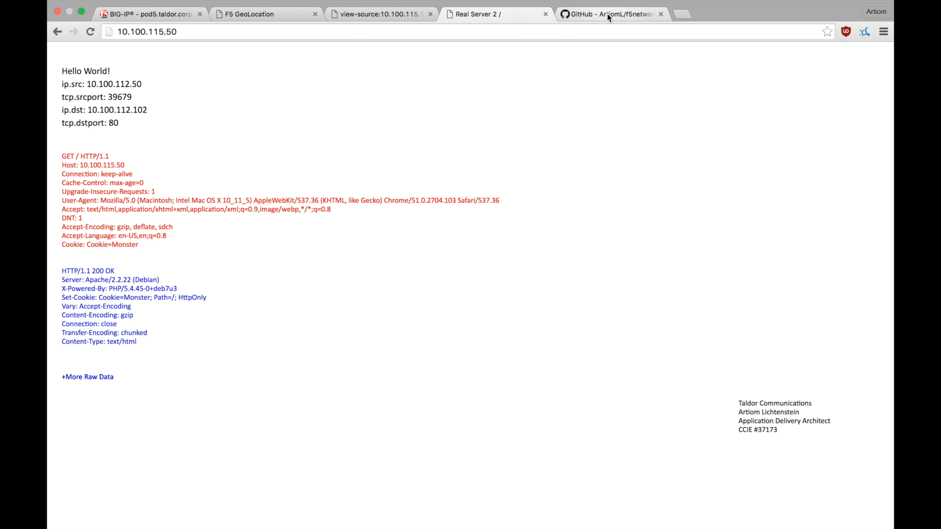
{"action": "left_click", "coordinate": [606, 14]}
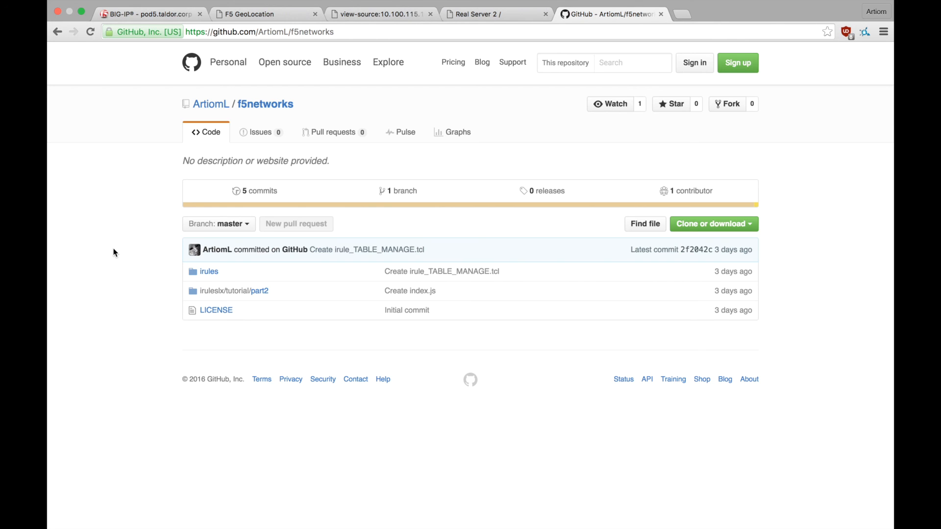
{"action": "mouse_move", "coordinate": [259, 293]}
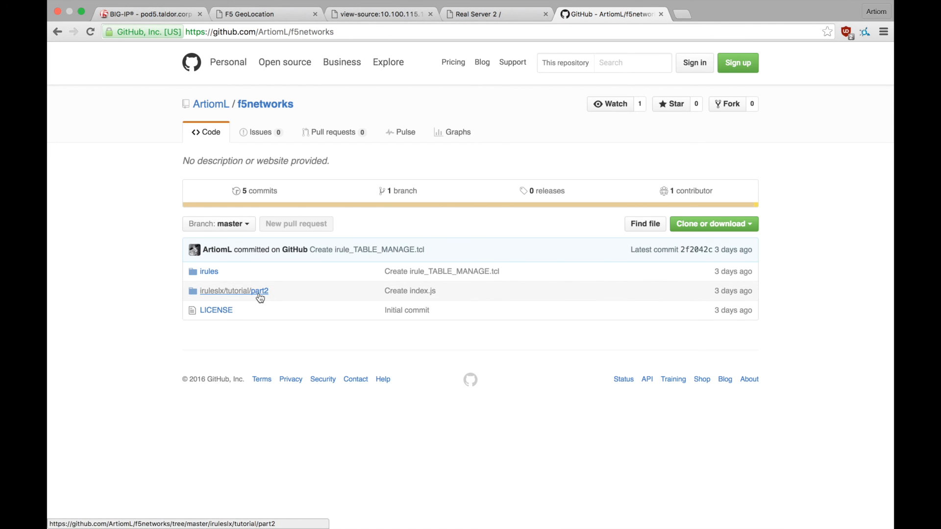
{"action": "left_click", "coordinate": [261, 291]}
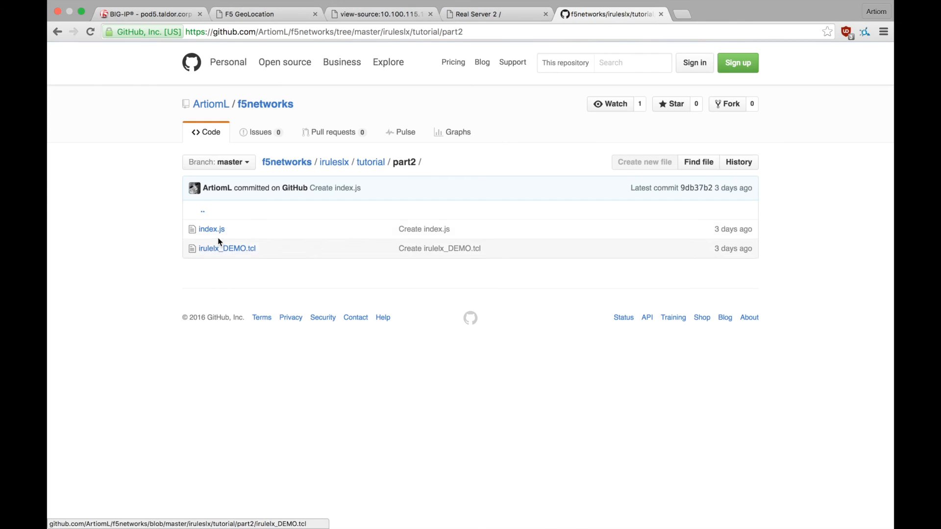